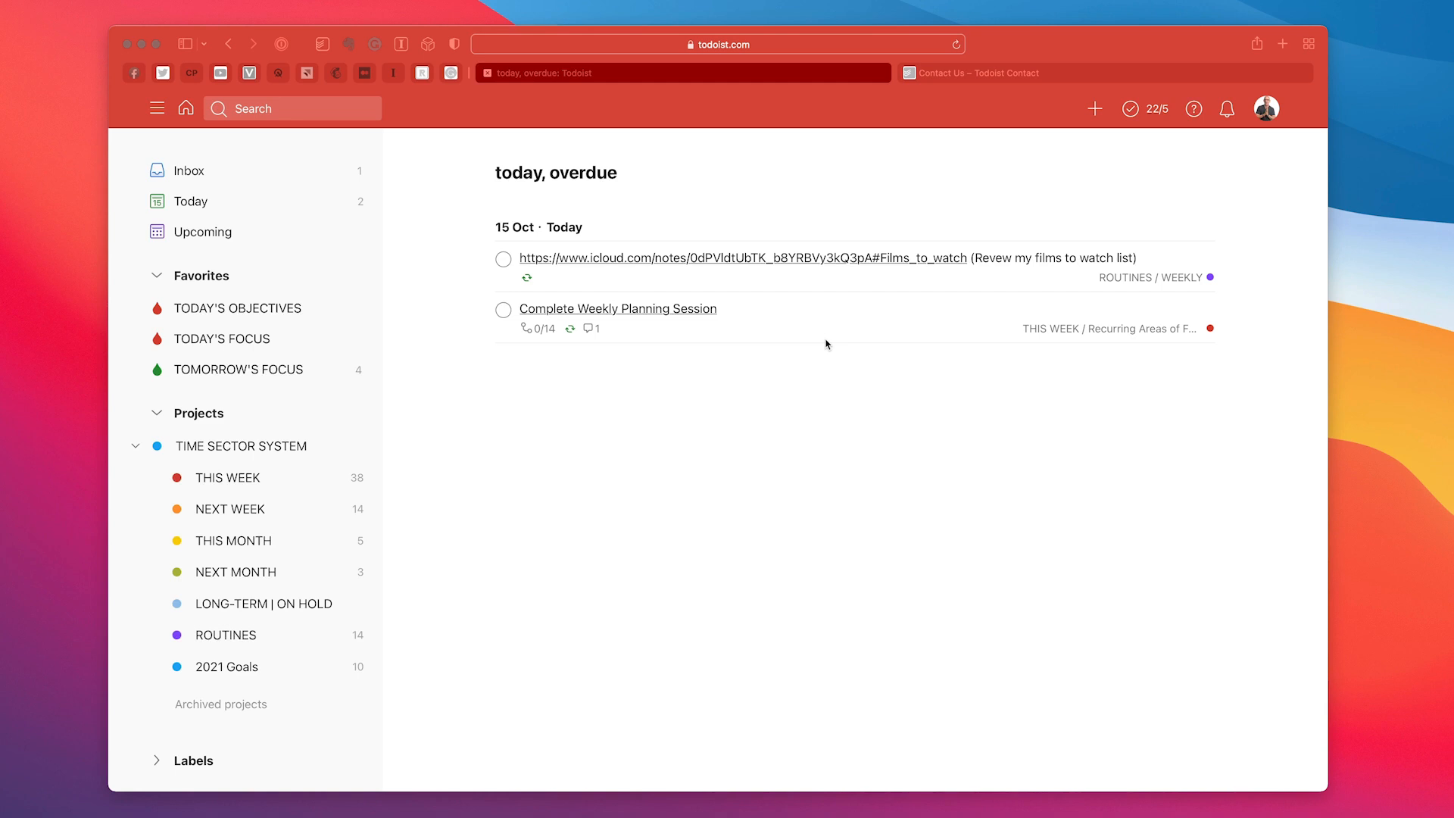
mouse_move(774, 321)
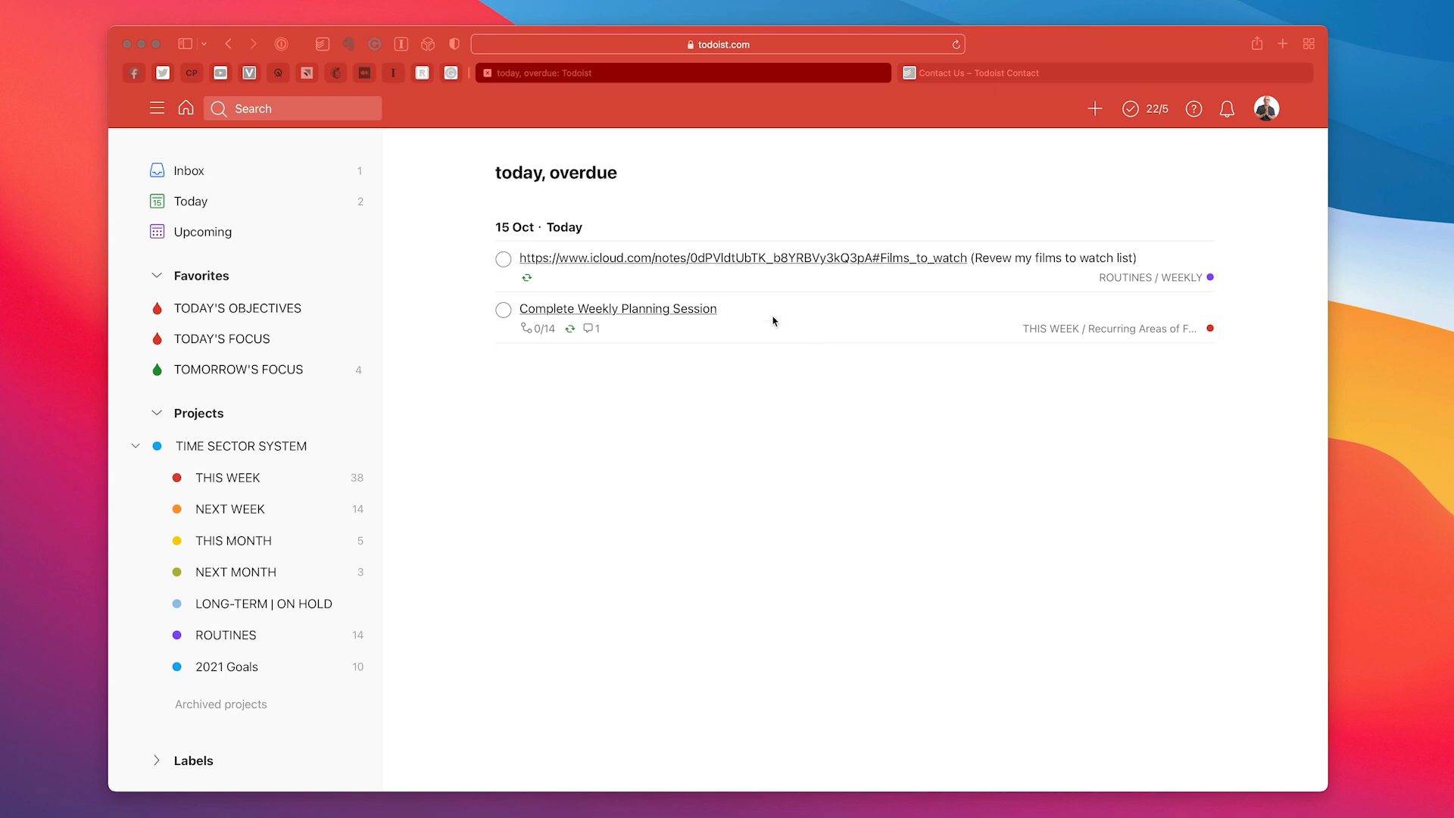
mouse_move(589, 341)
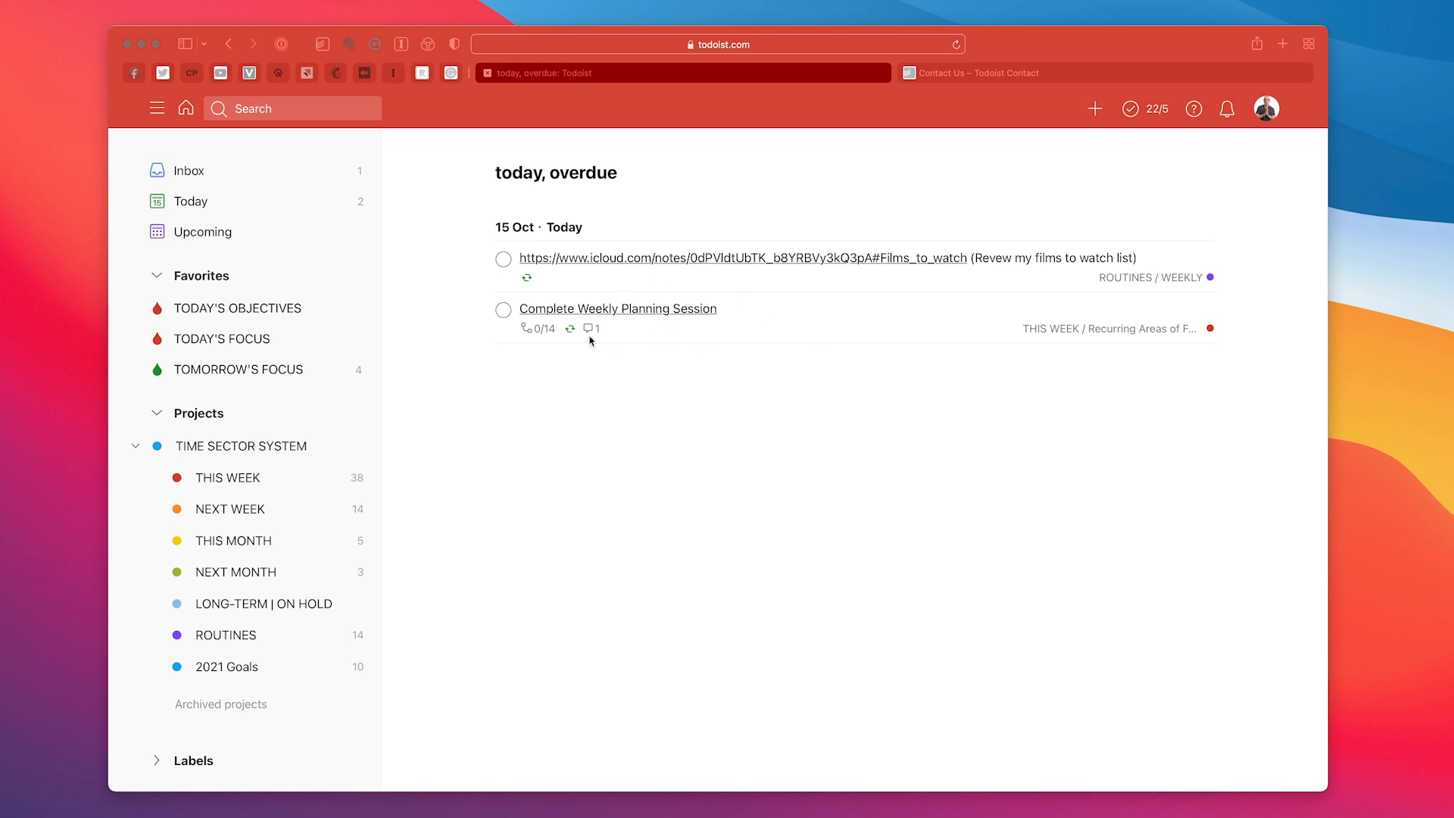
mouse_move(654, 471)
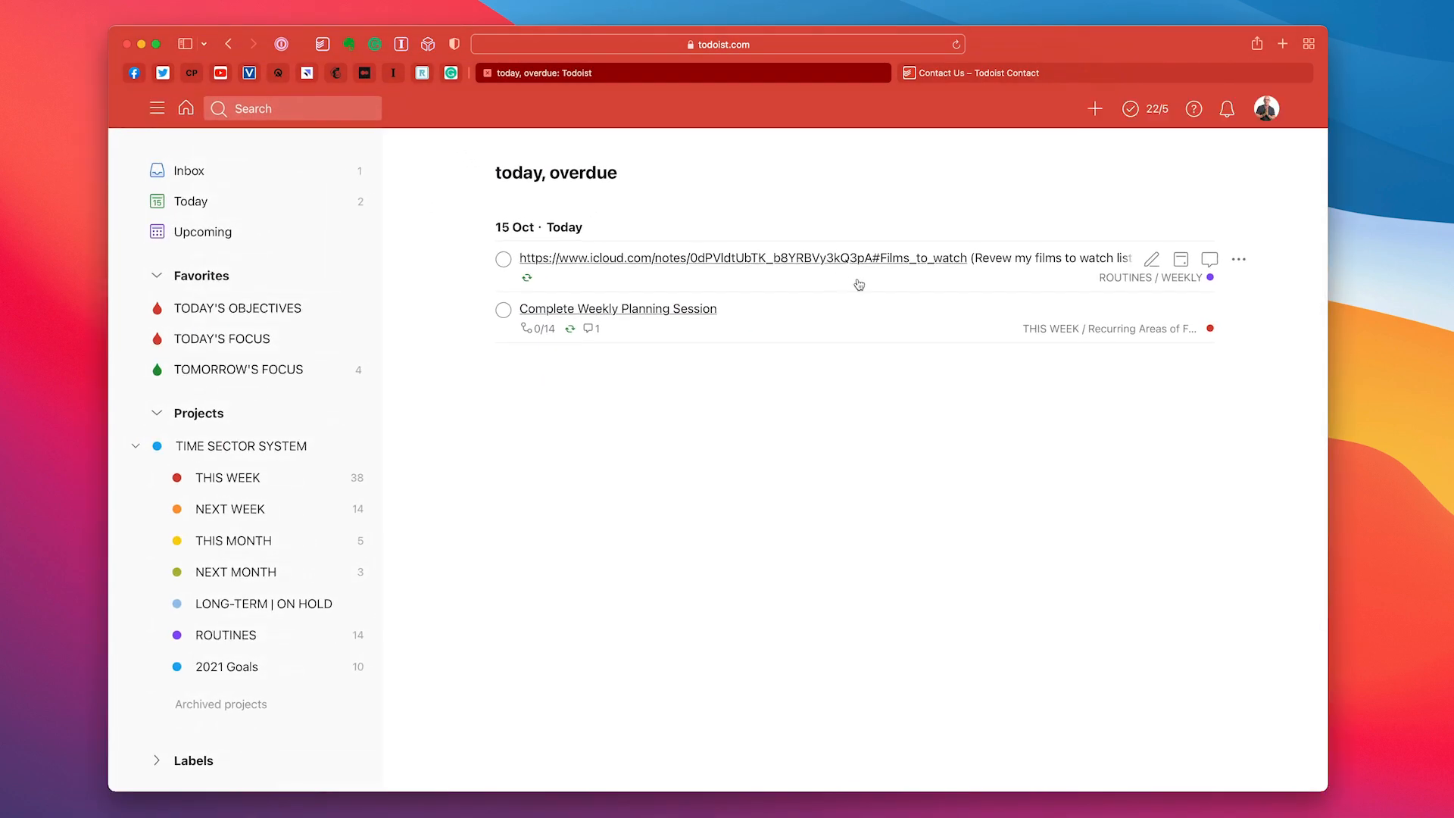
mouse_move(834, 412)
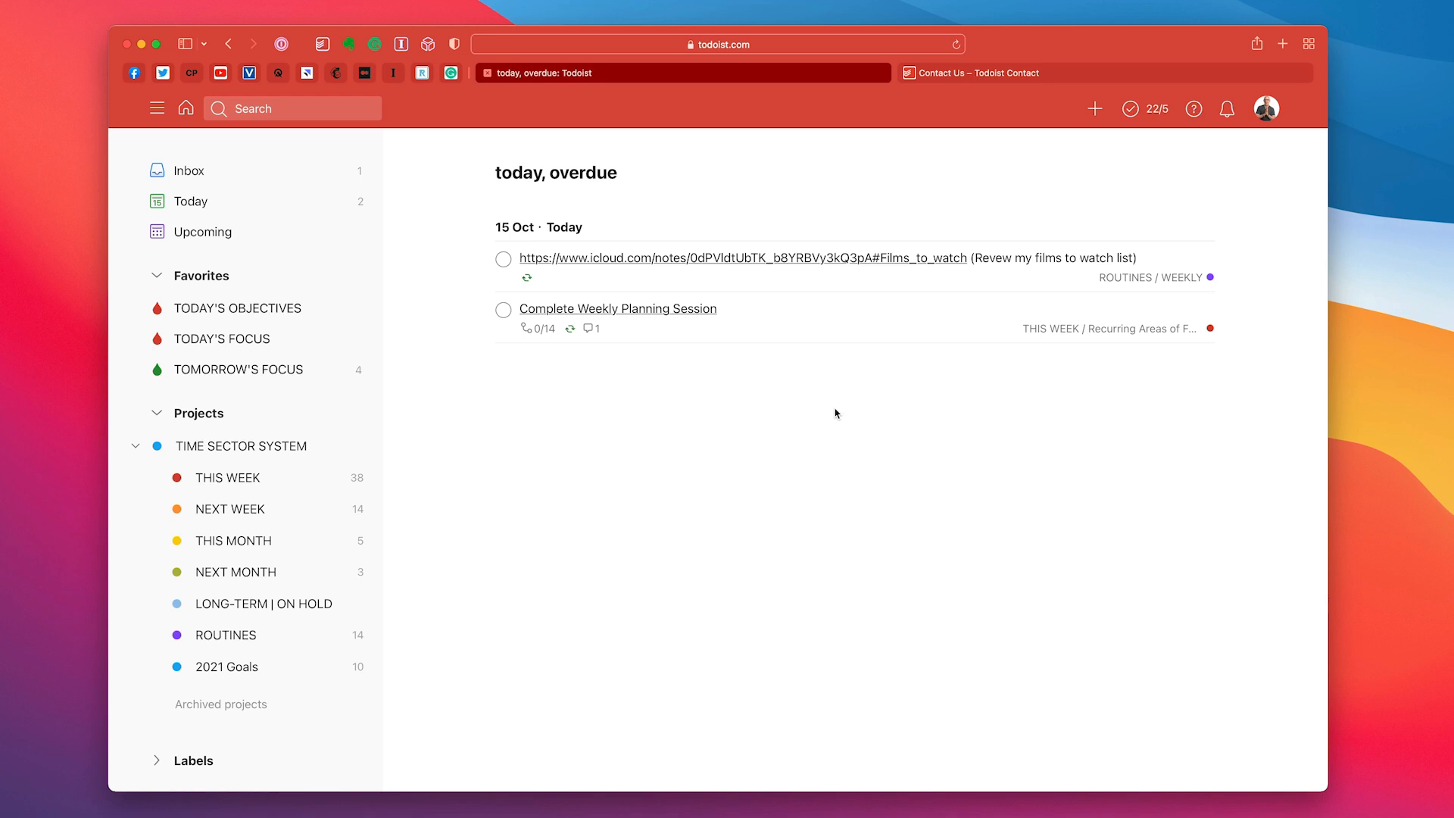
mouse_move(990, 281)
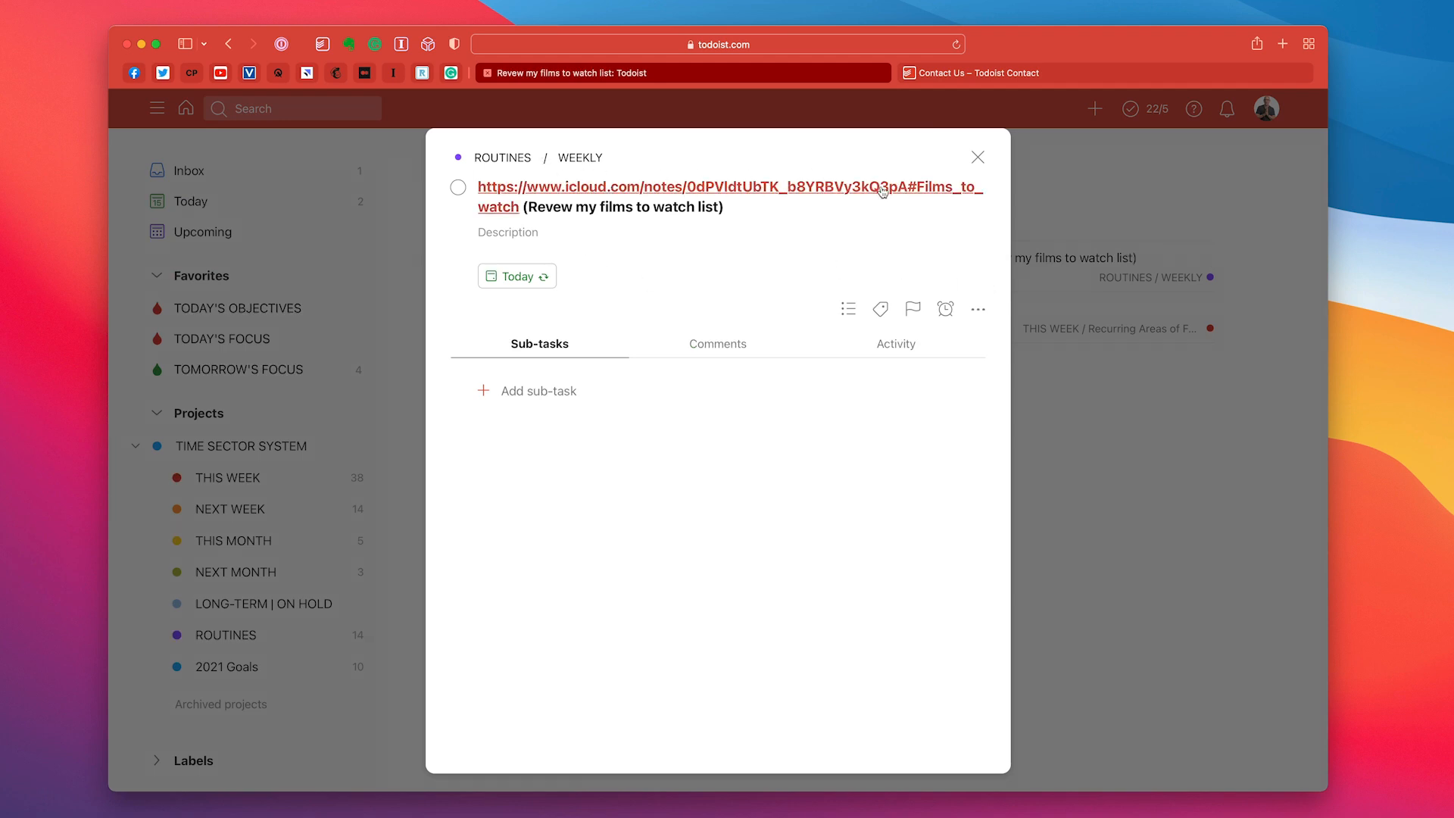
mouse_move(660, 223)
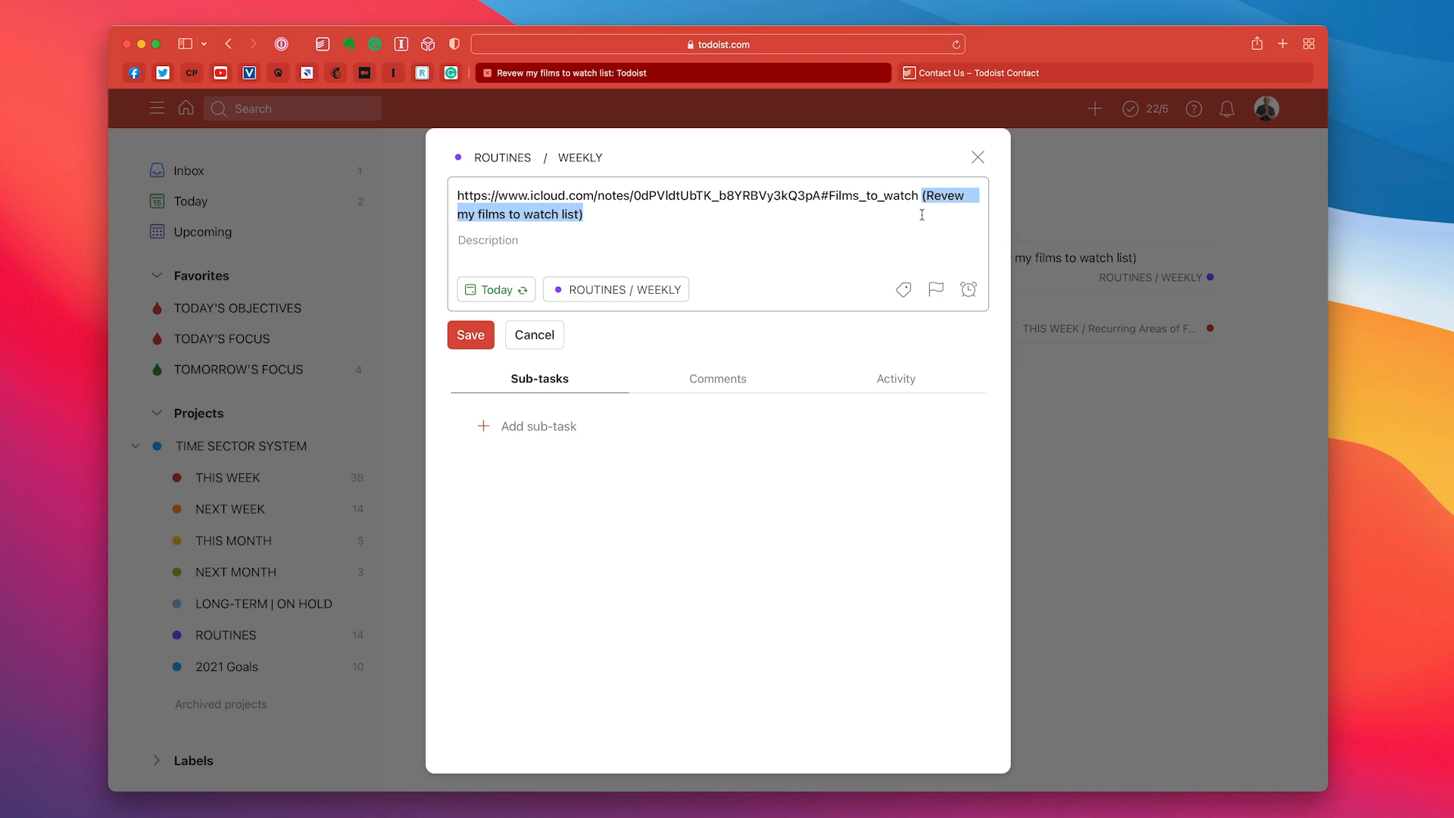
Rewrite the title as [Revew my films to watch list](URL) markdown and save it
key(Delete)
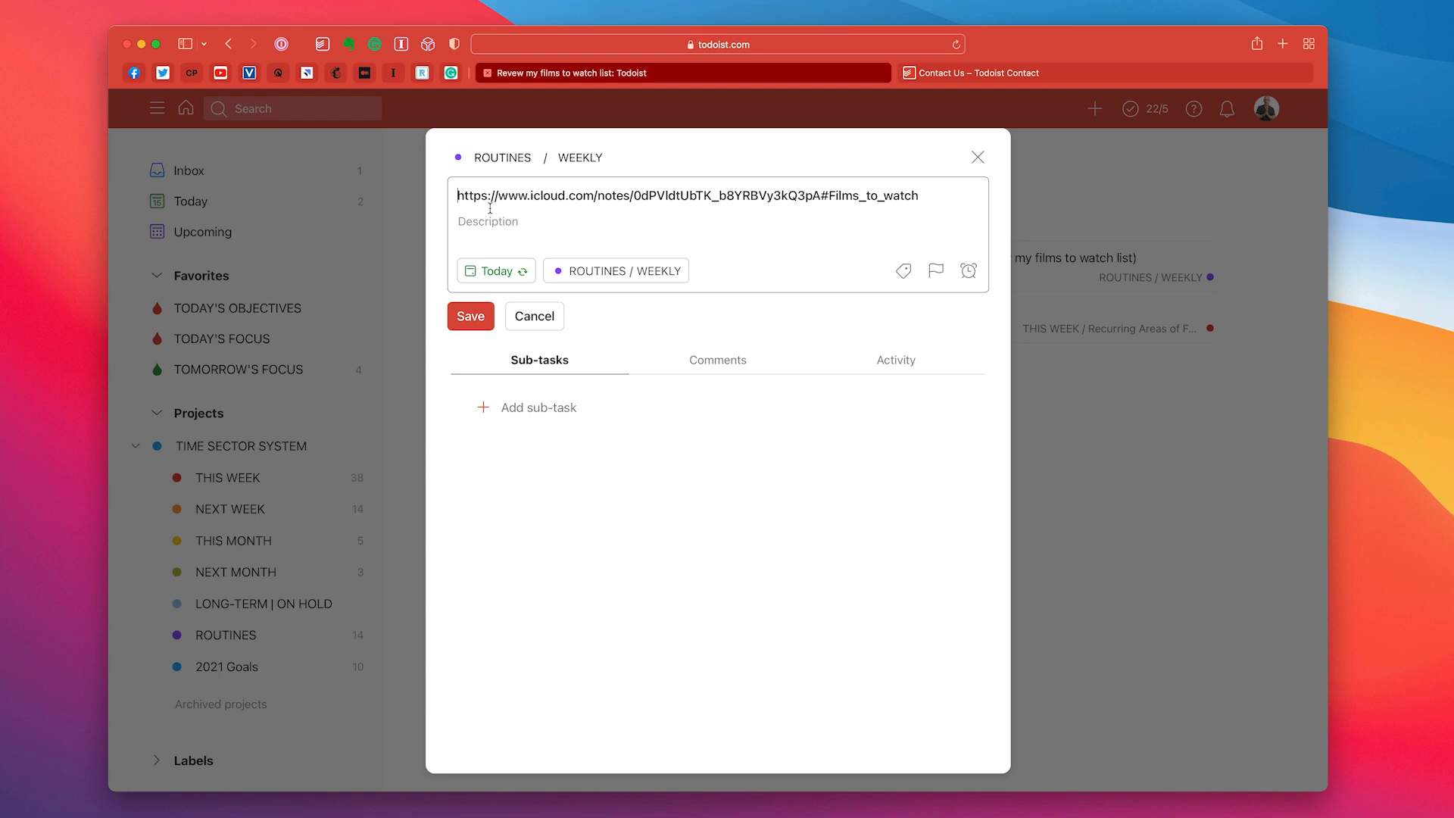
text((Revew my films to watch list))
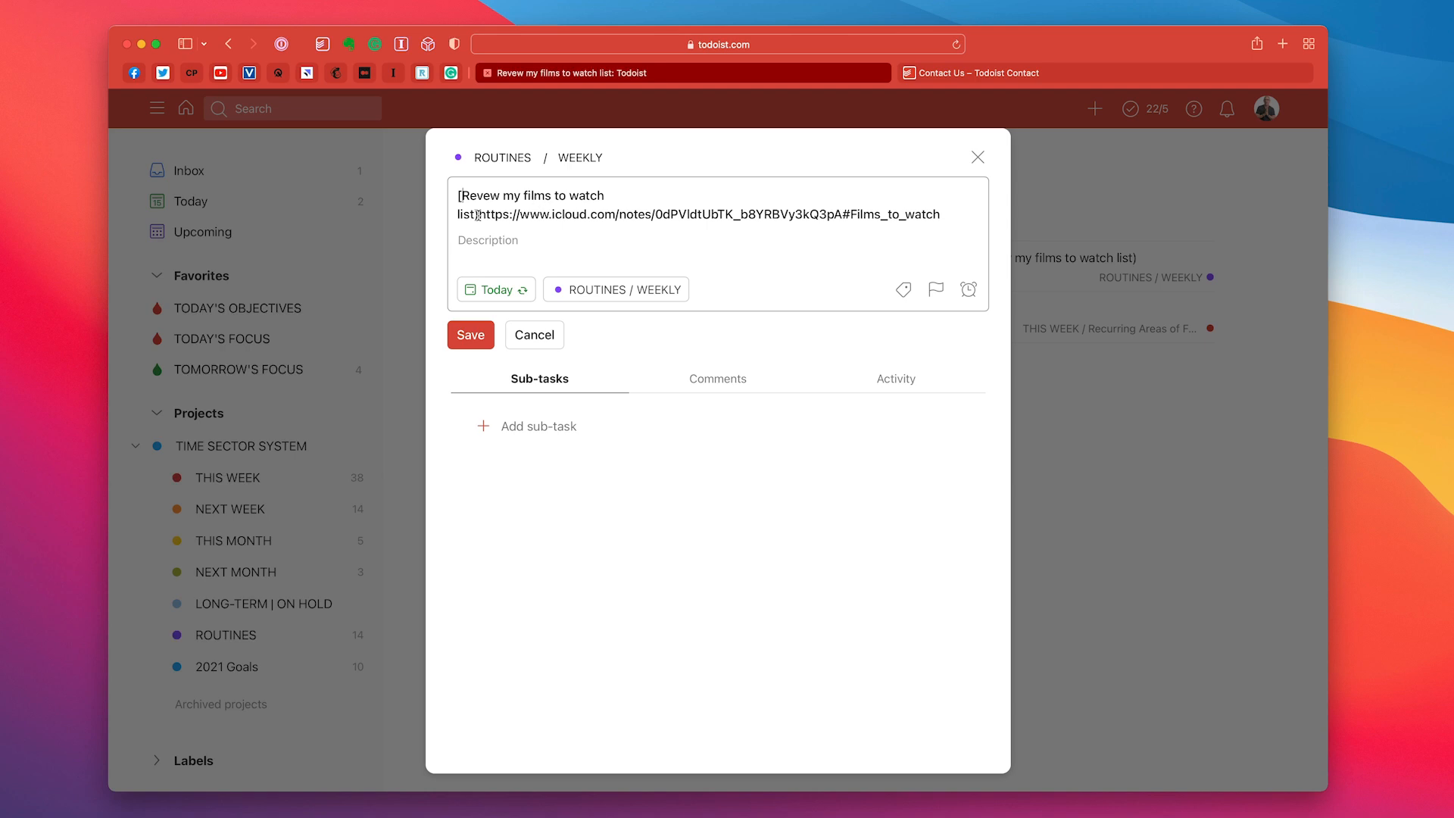
key(backspace)
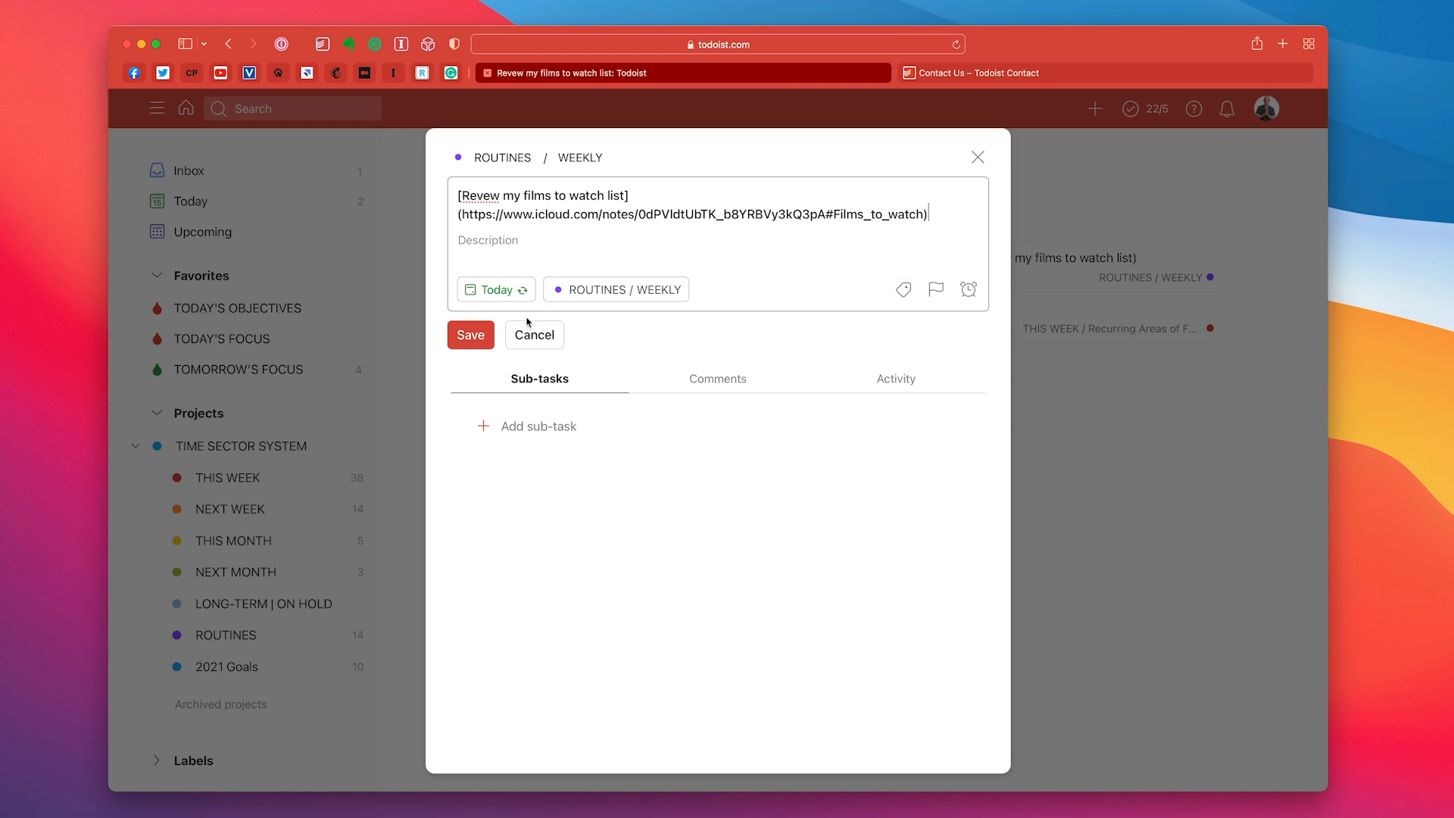
click(469, 334)
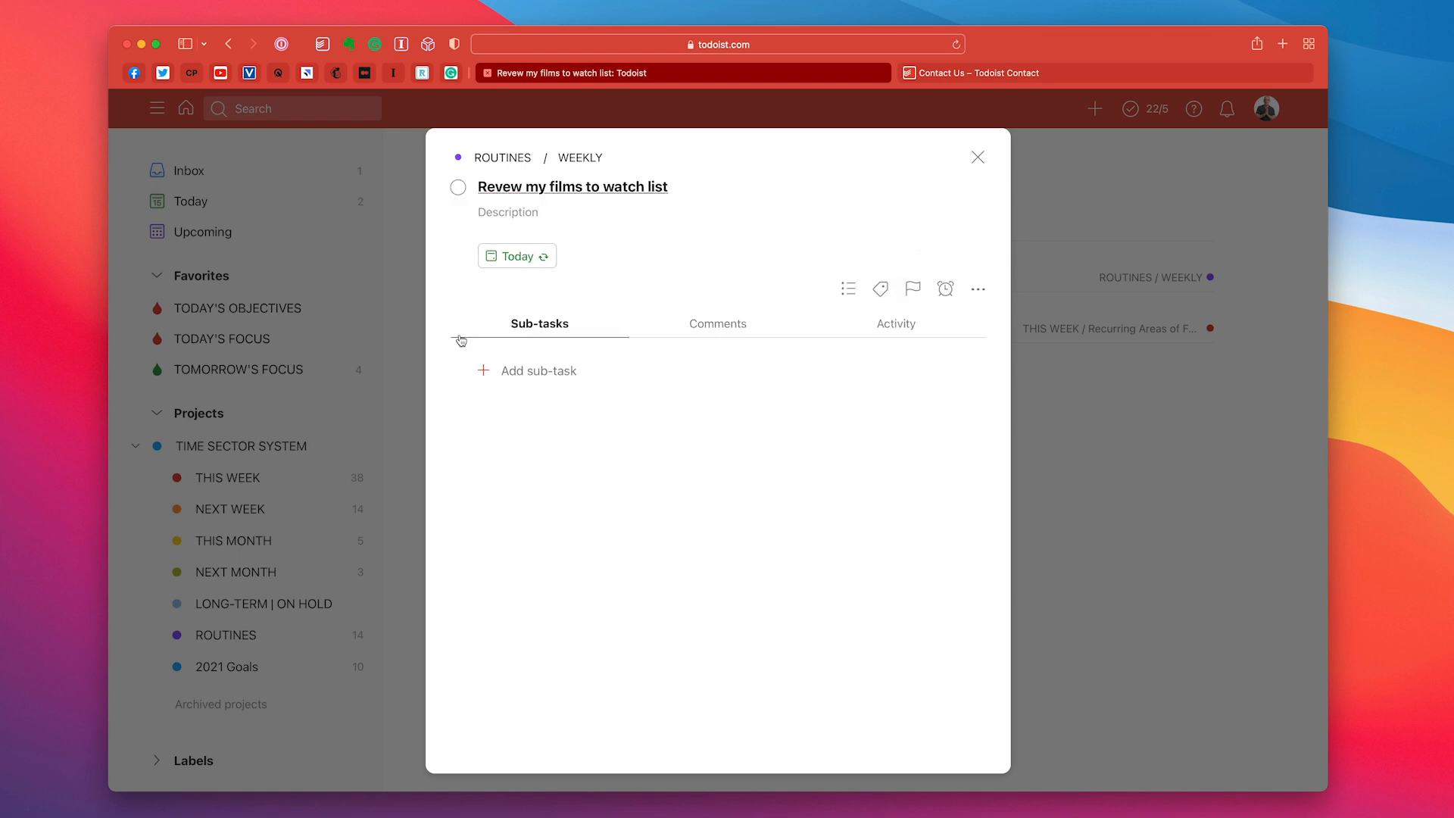
mouse_move(974, 139)
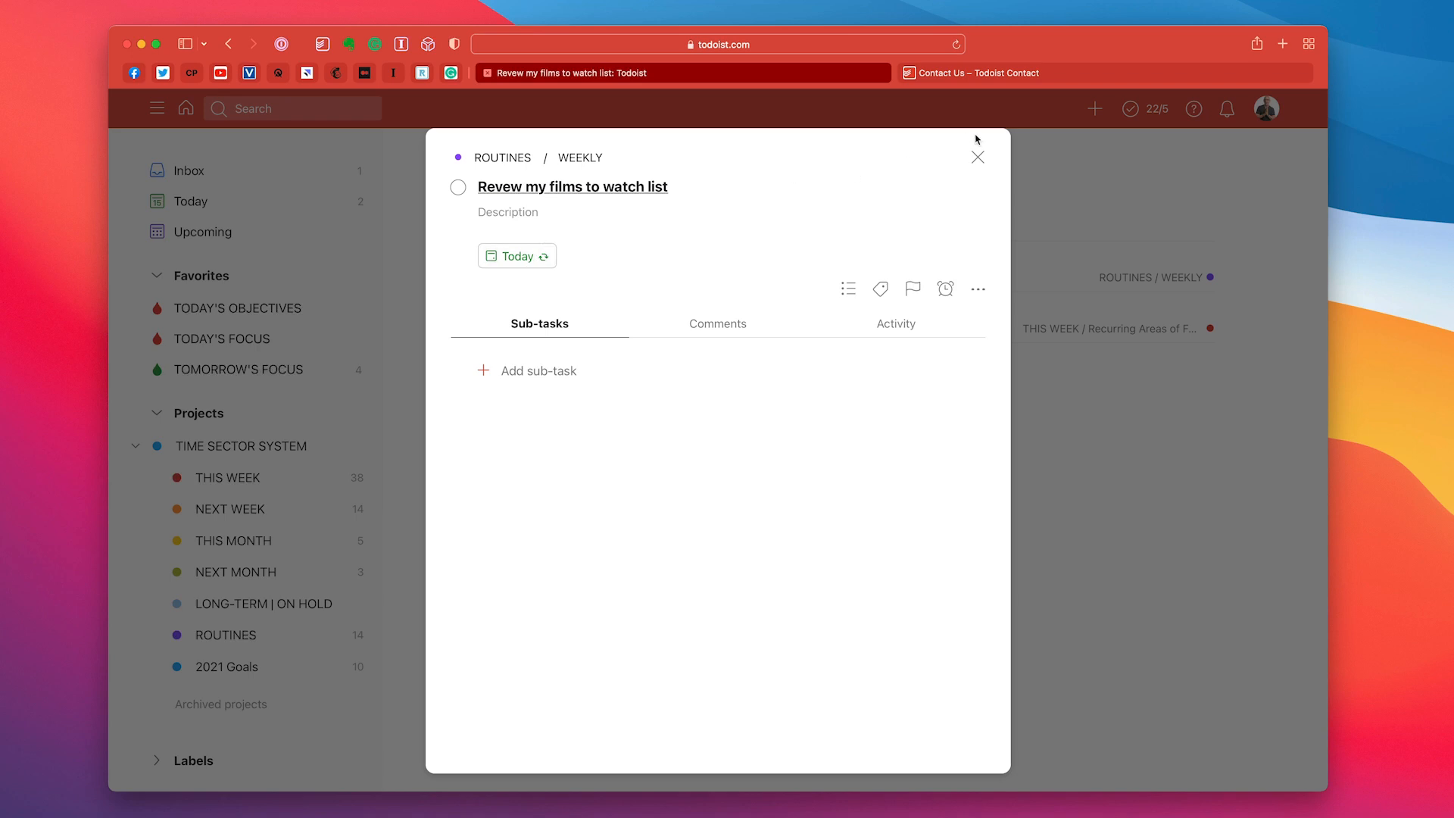
Close the task details and switch to the Contact Us browser tab
click(976, 156)
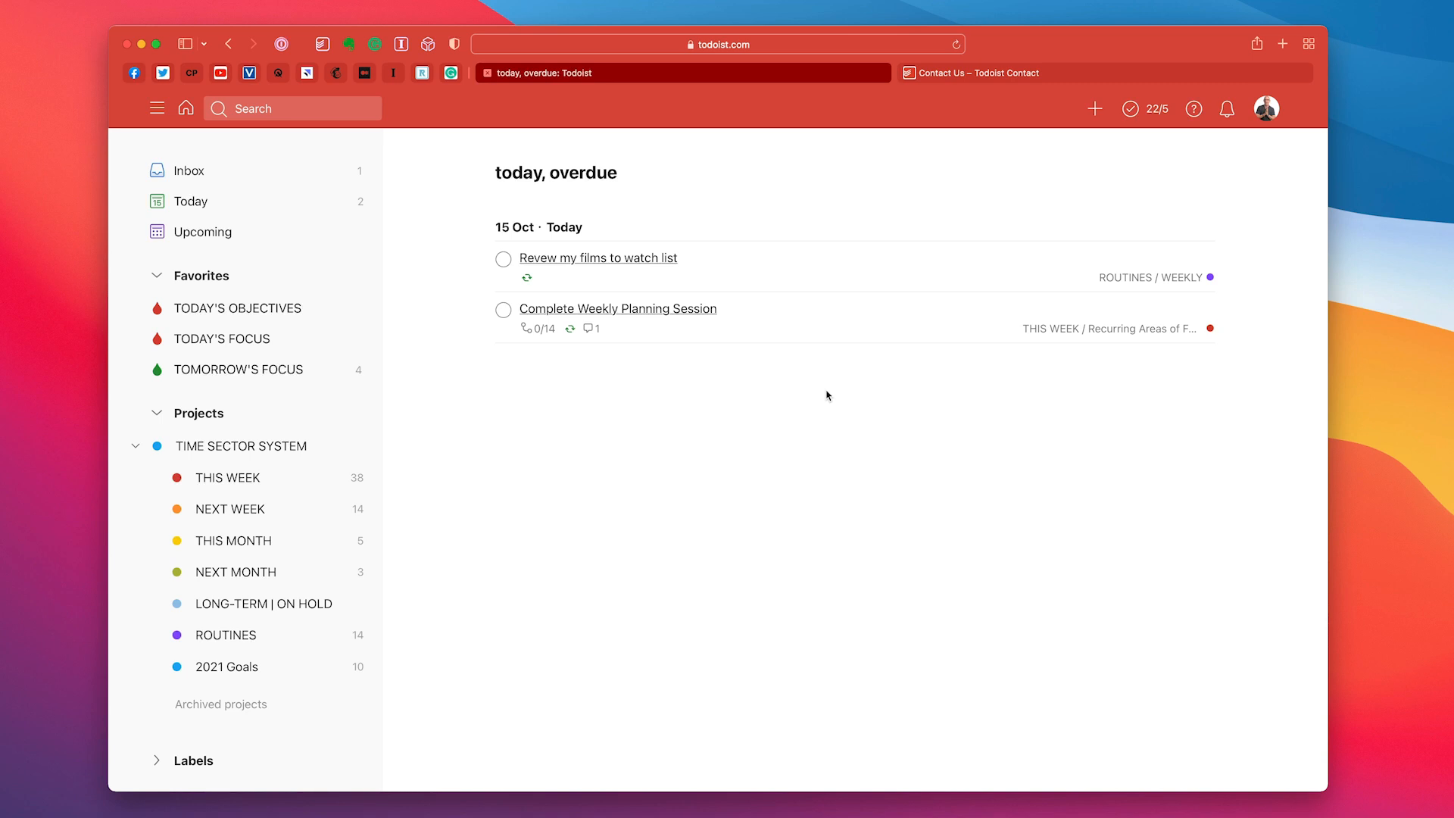
mouse_move(1075, 82)
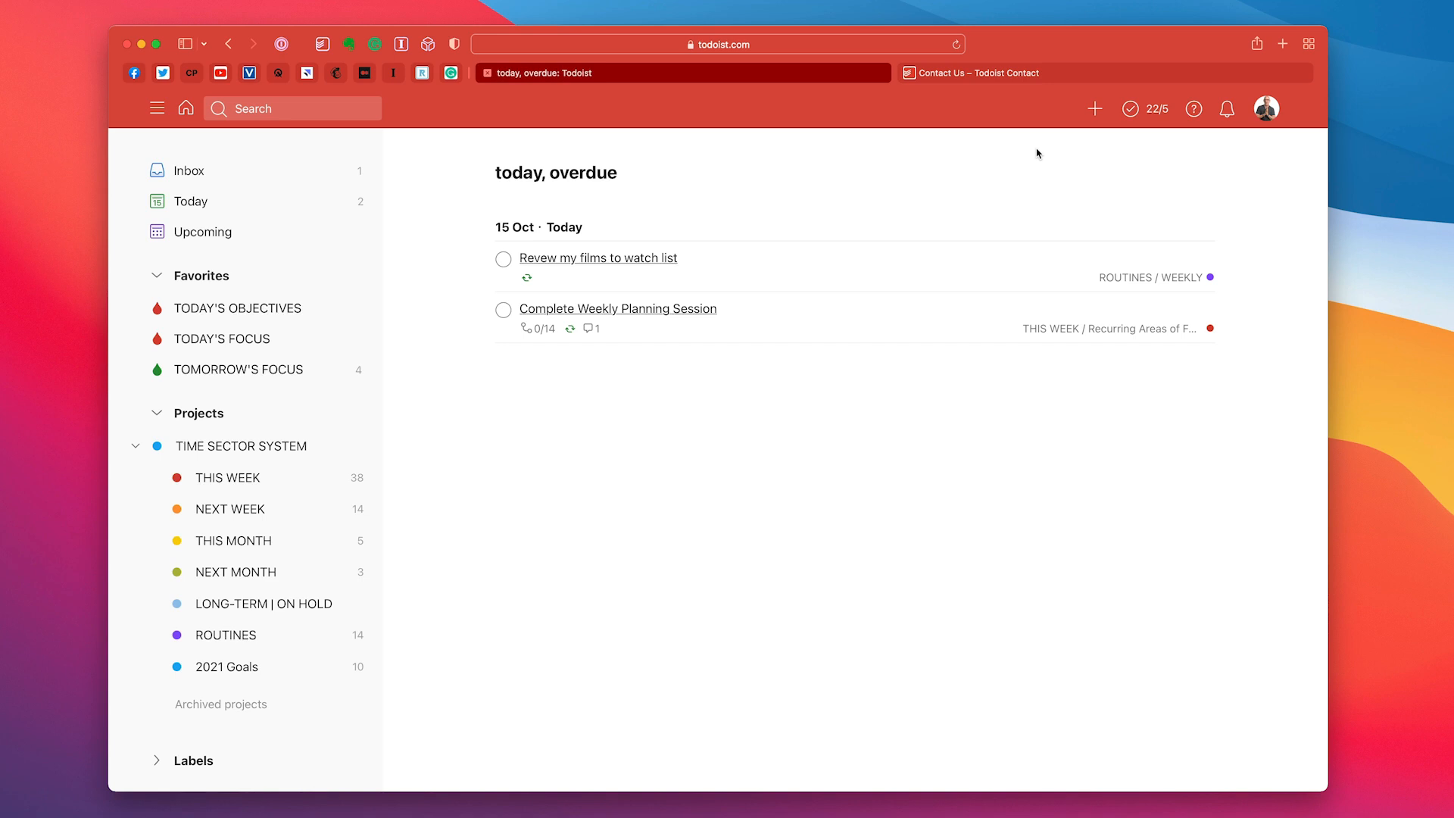
mouse_move(1067, 84)
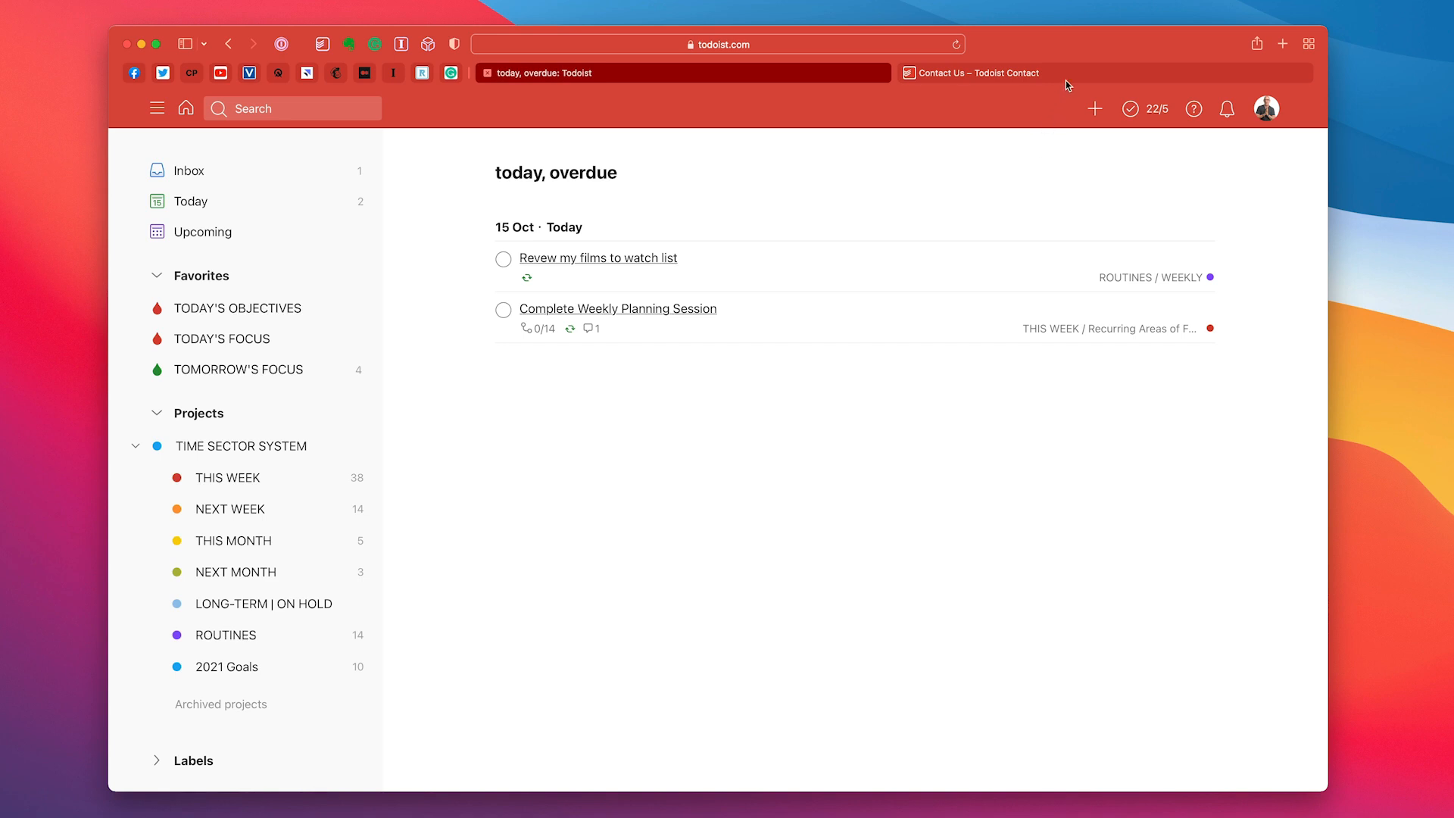
click(974, 73)
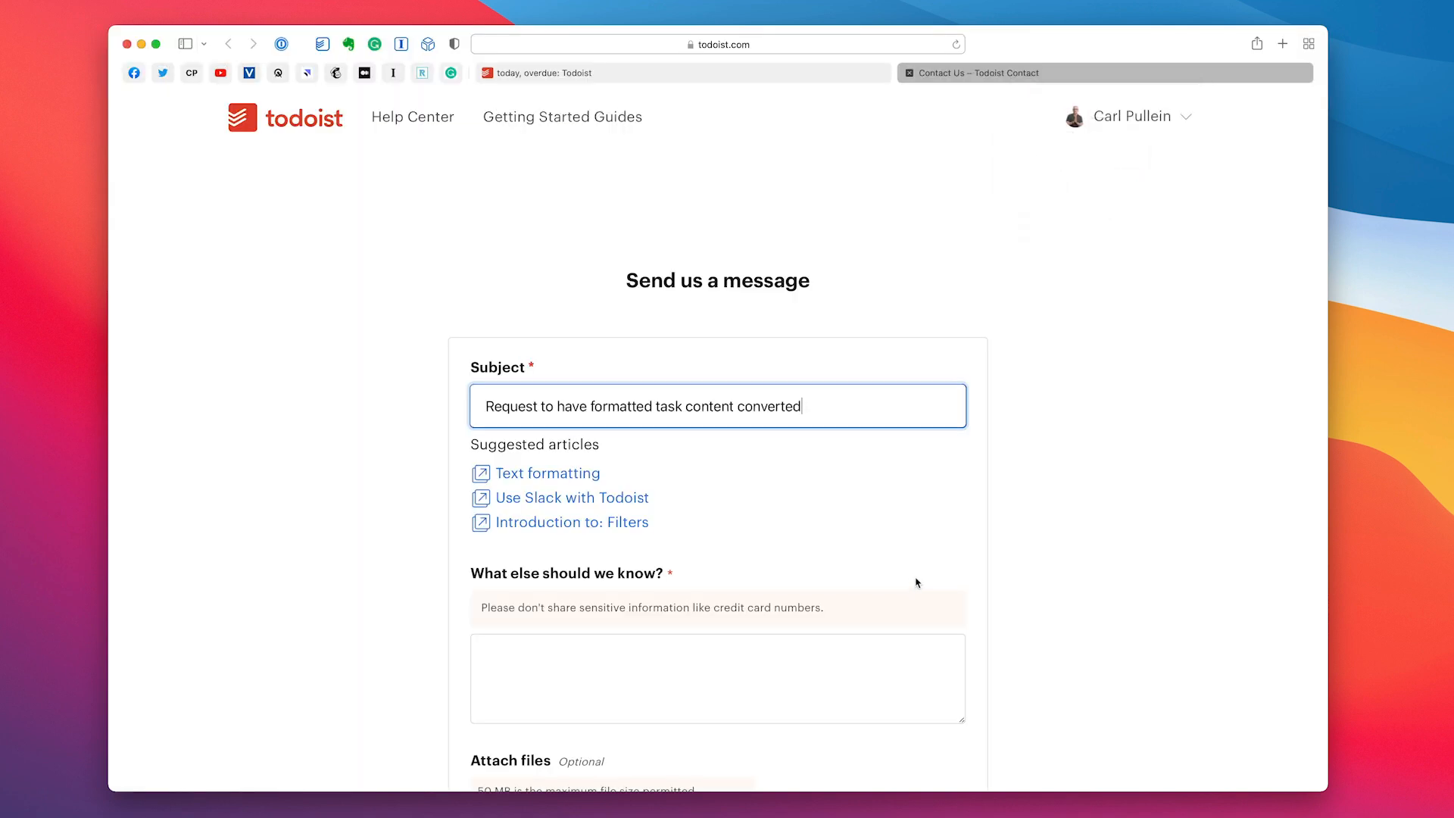
mouse_move(471, 257)
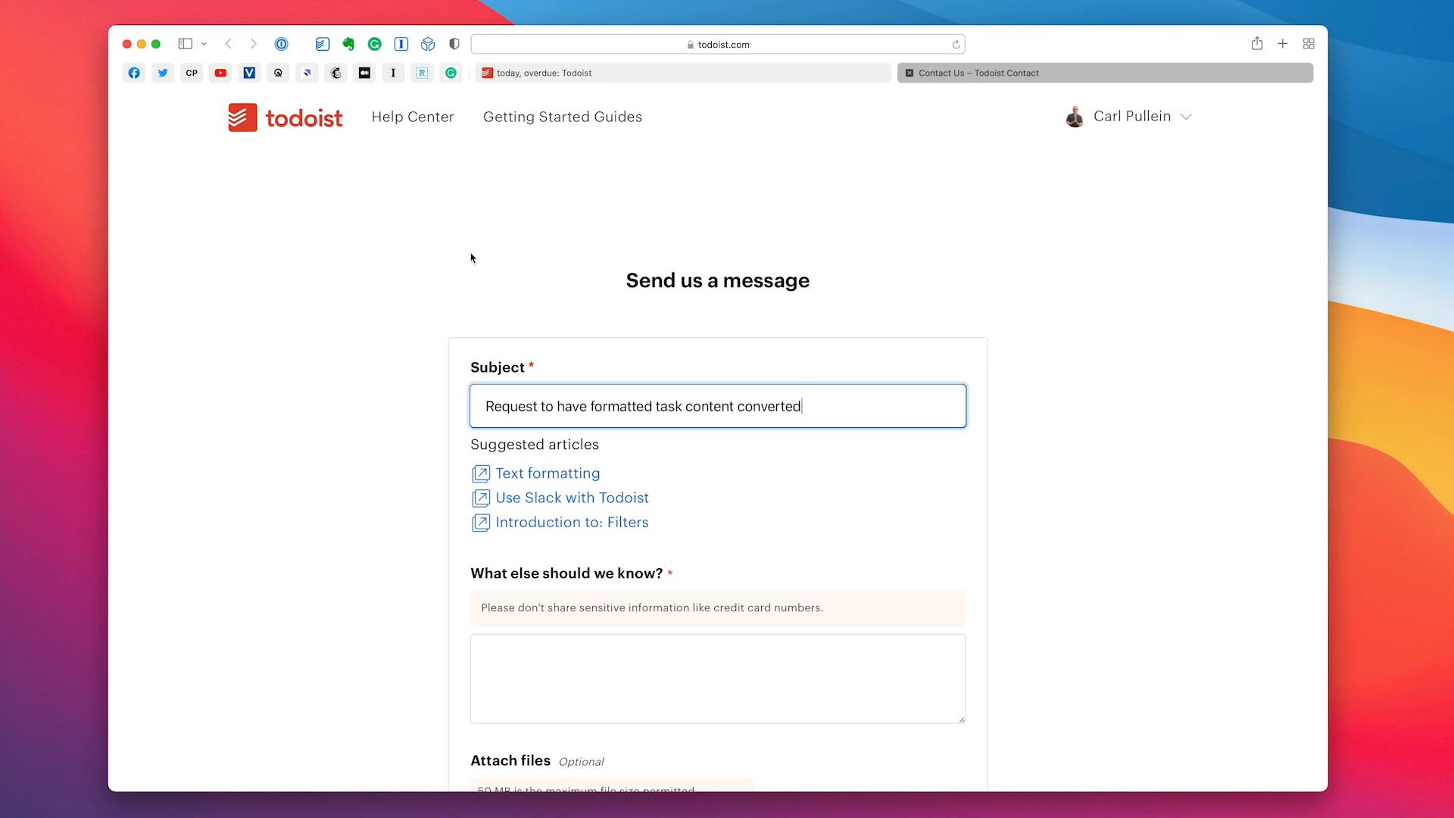
mouse_move(587, 226)
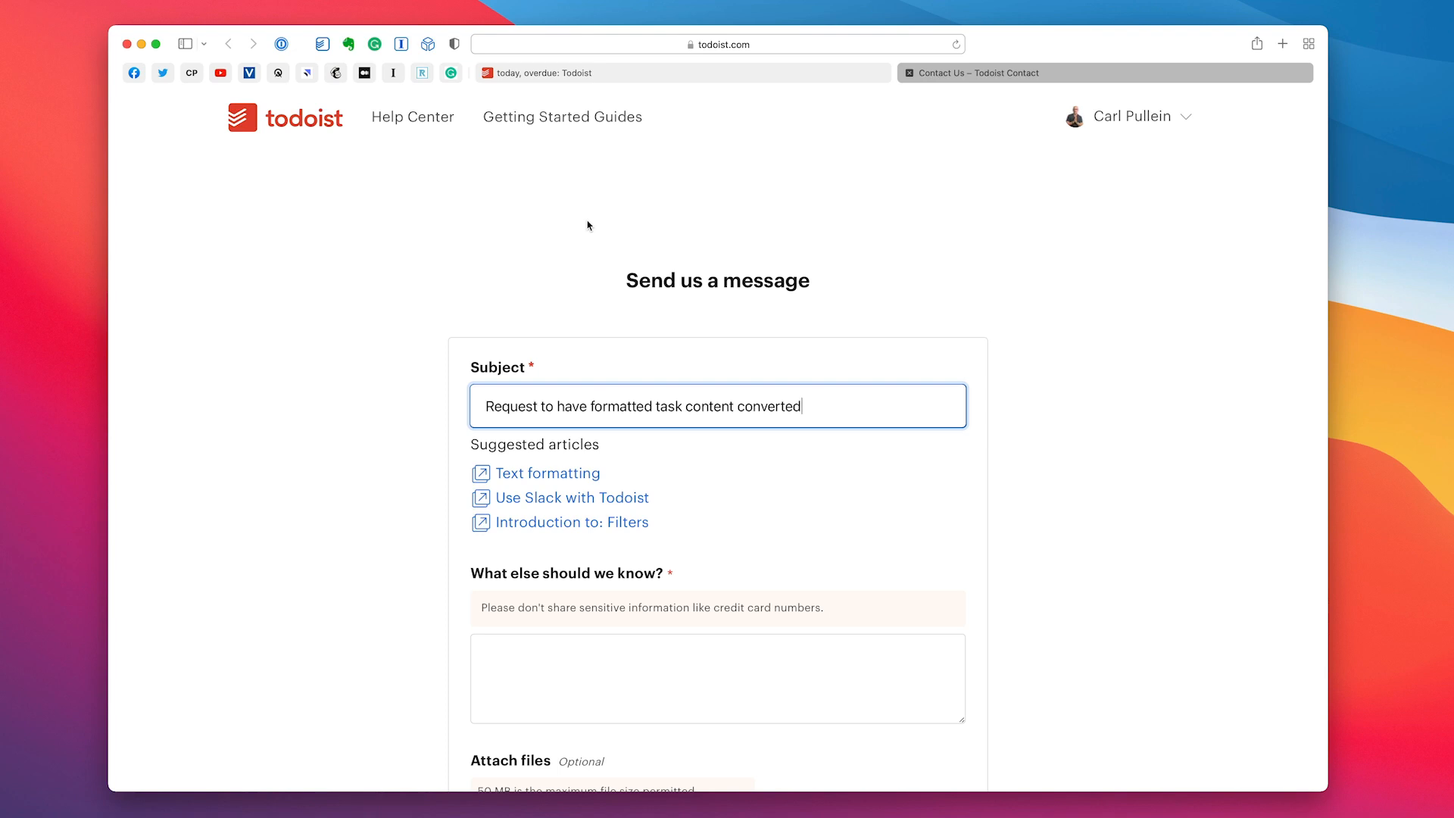
mouse_move(479, 291)
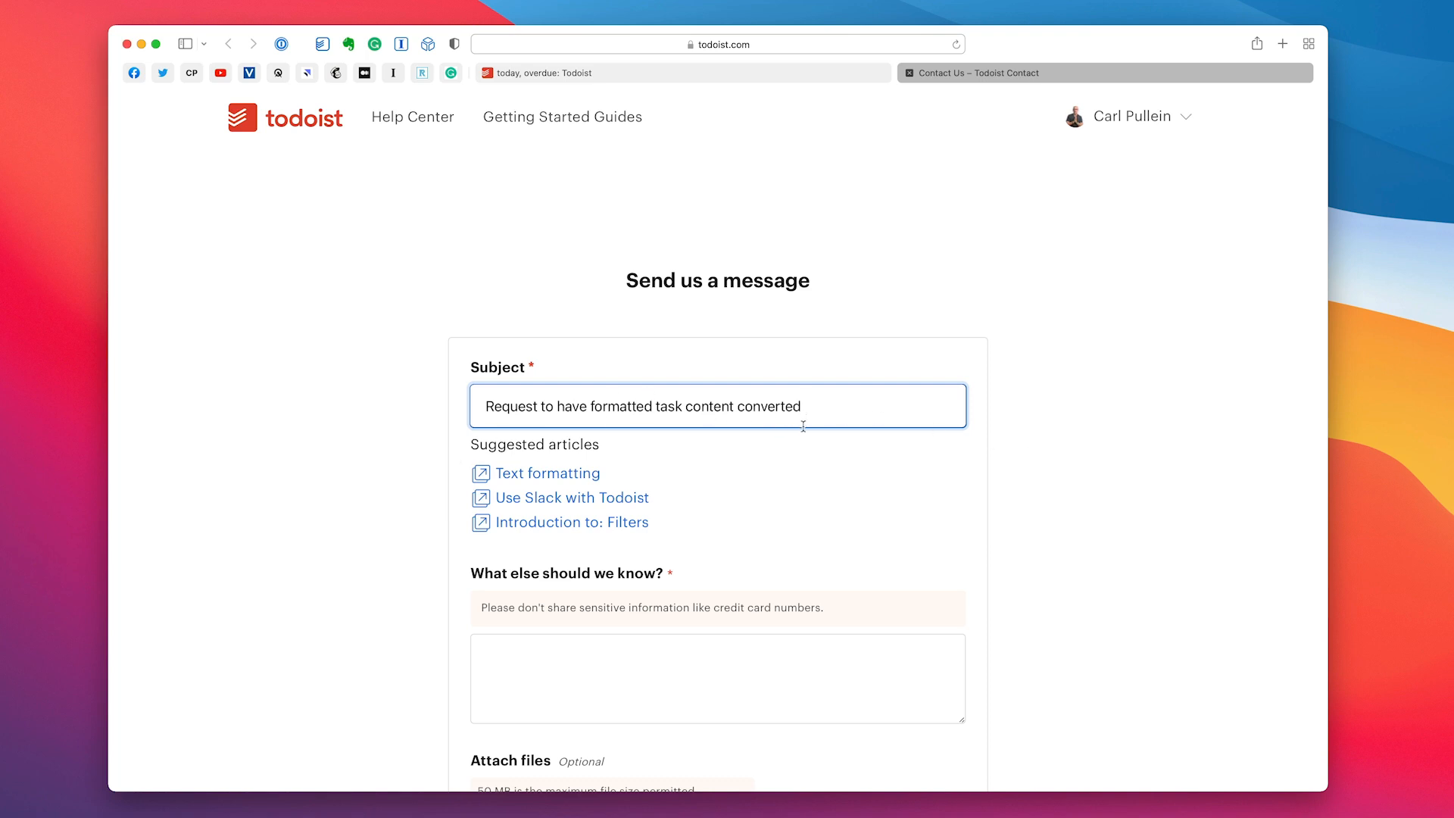
Briefly show the account dropdown and scroll through the contact form fields
click(1127, 116)
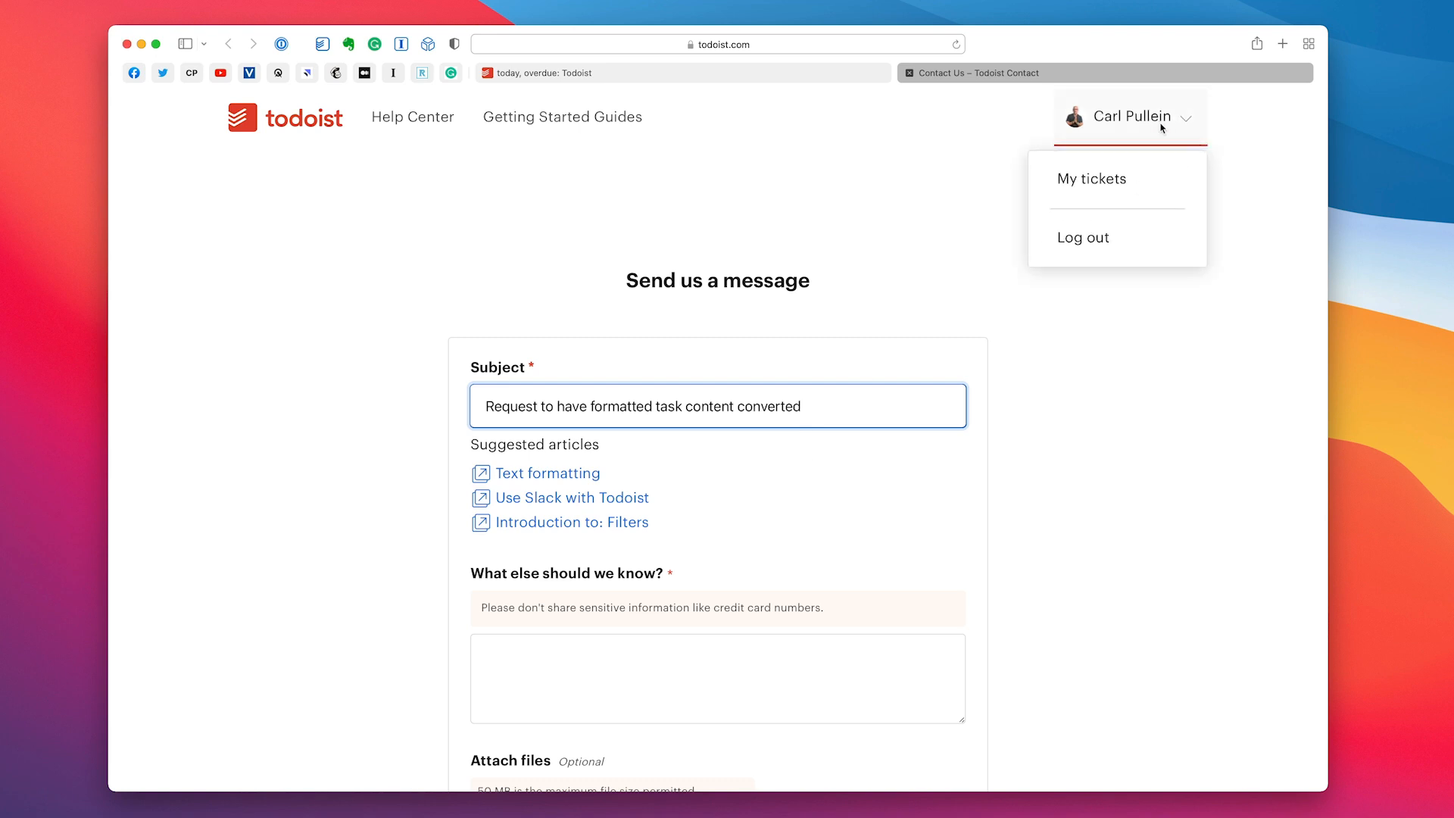
click(1155, 401)
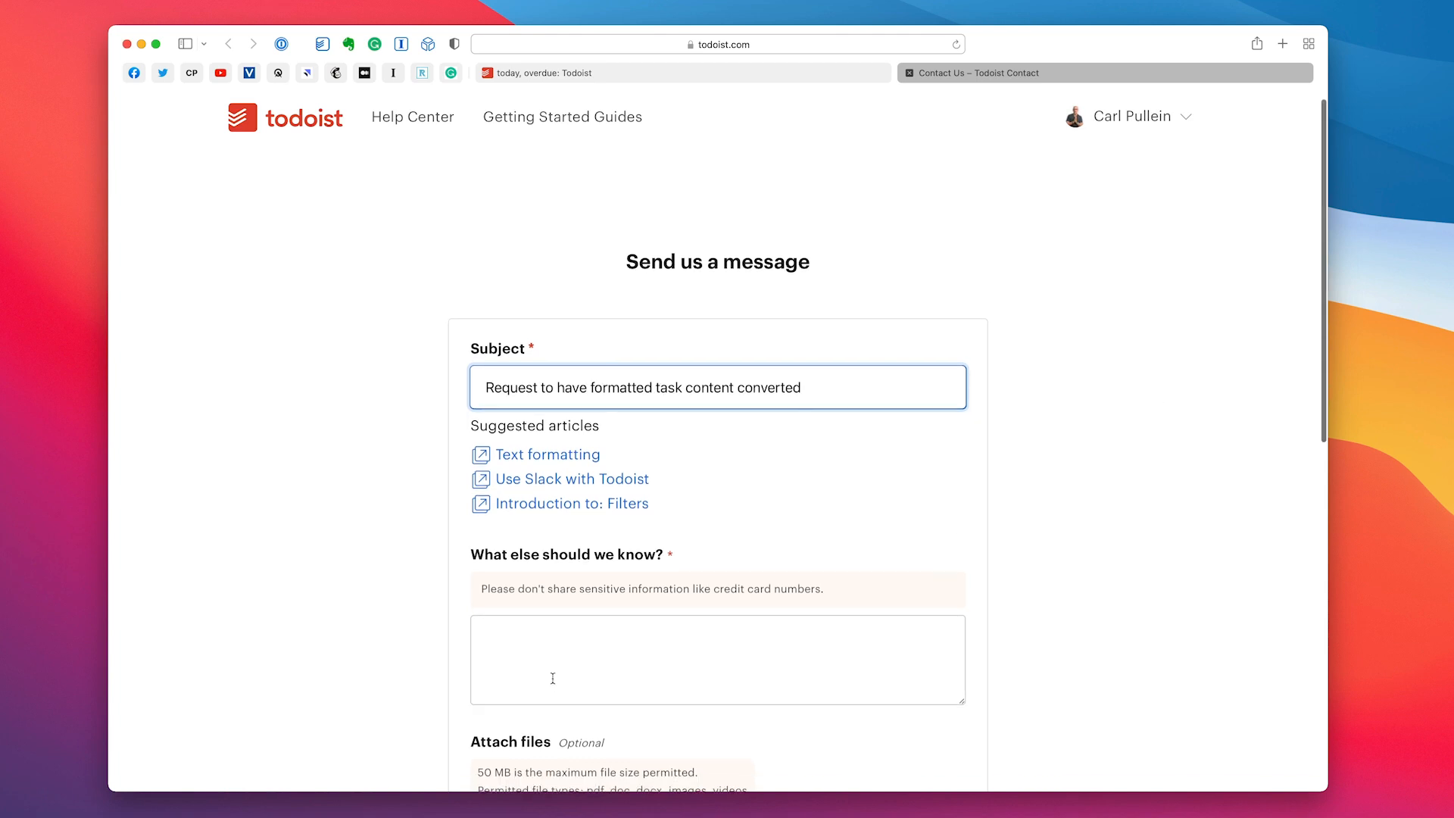
mouse_move(637, 660)
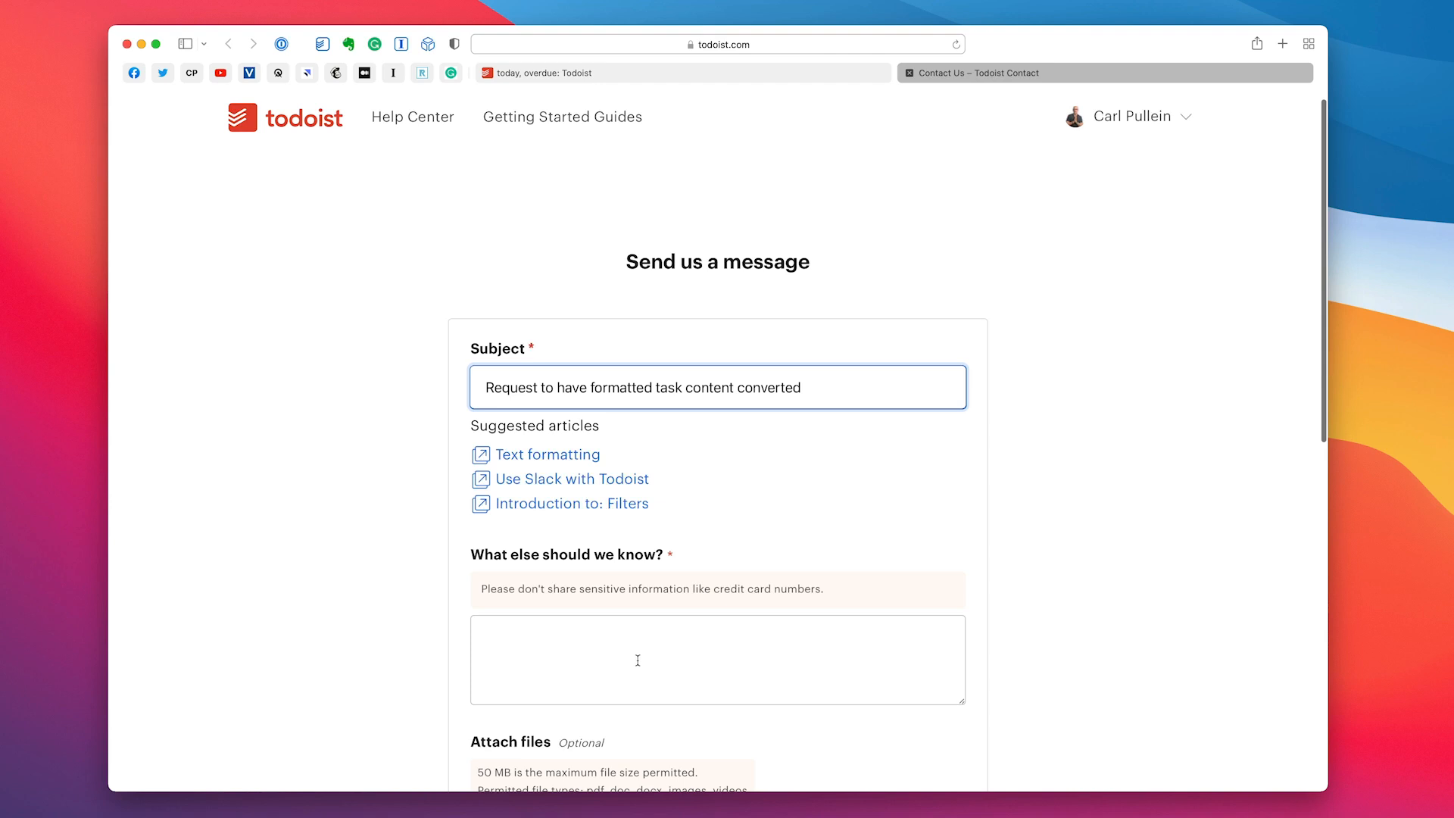
scroll(down, 3)
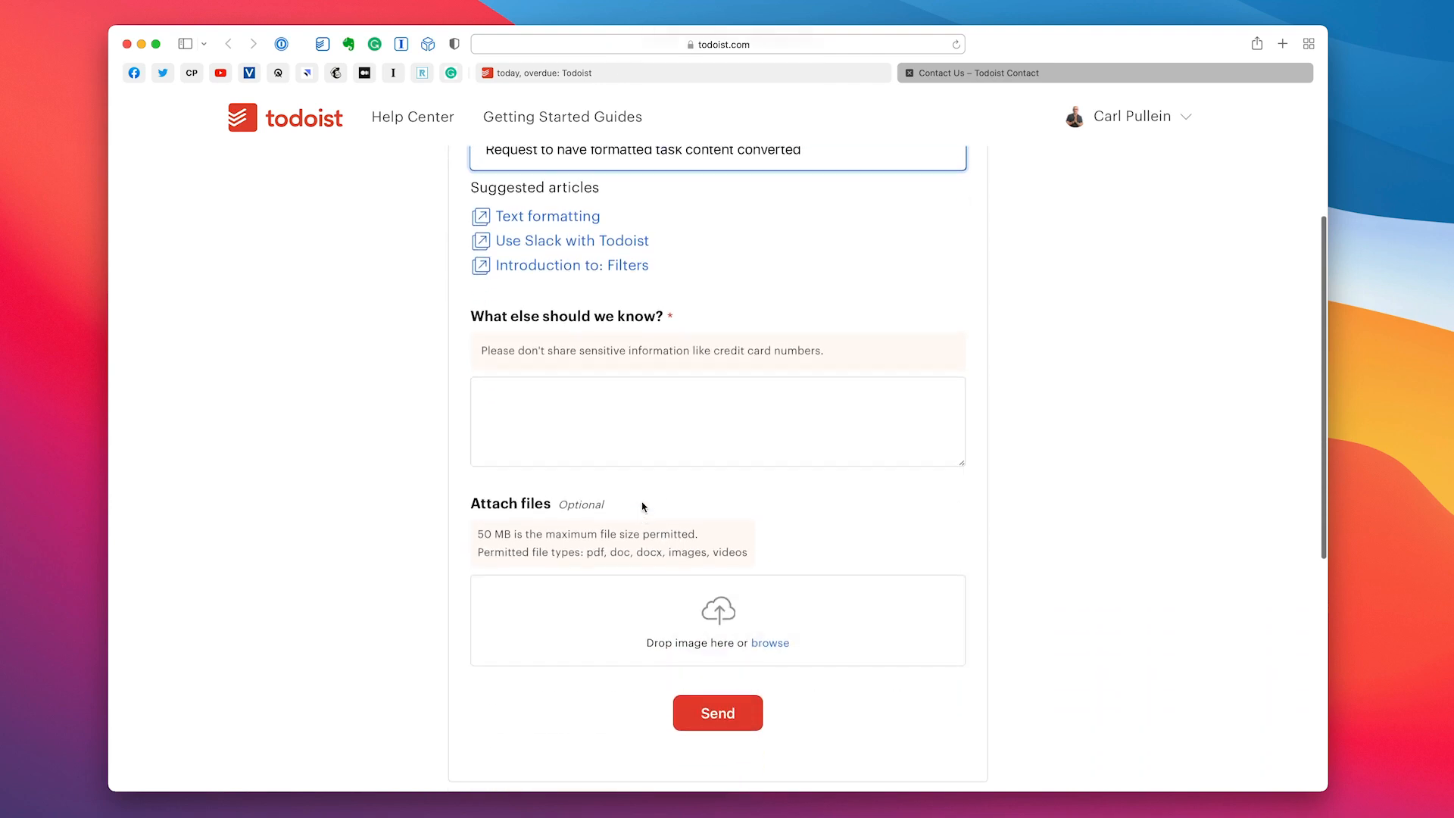
scroll(down, 3)
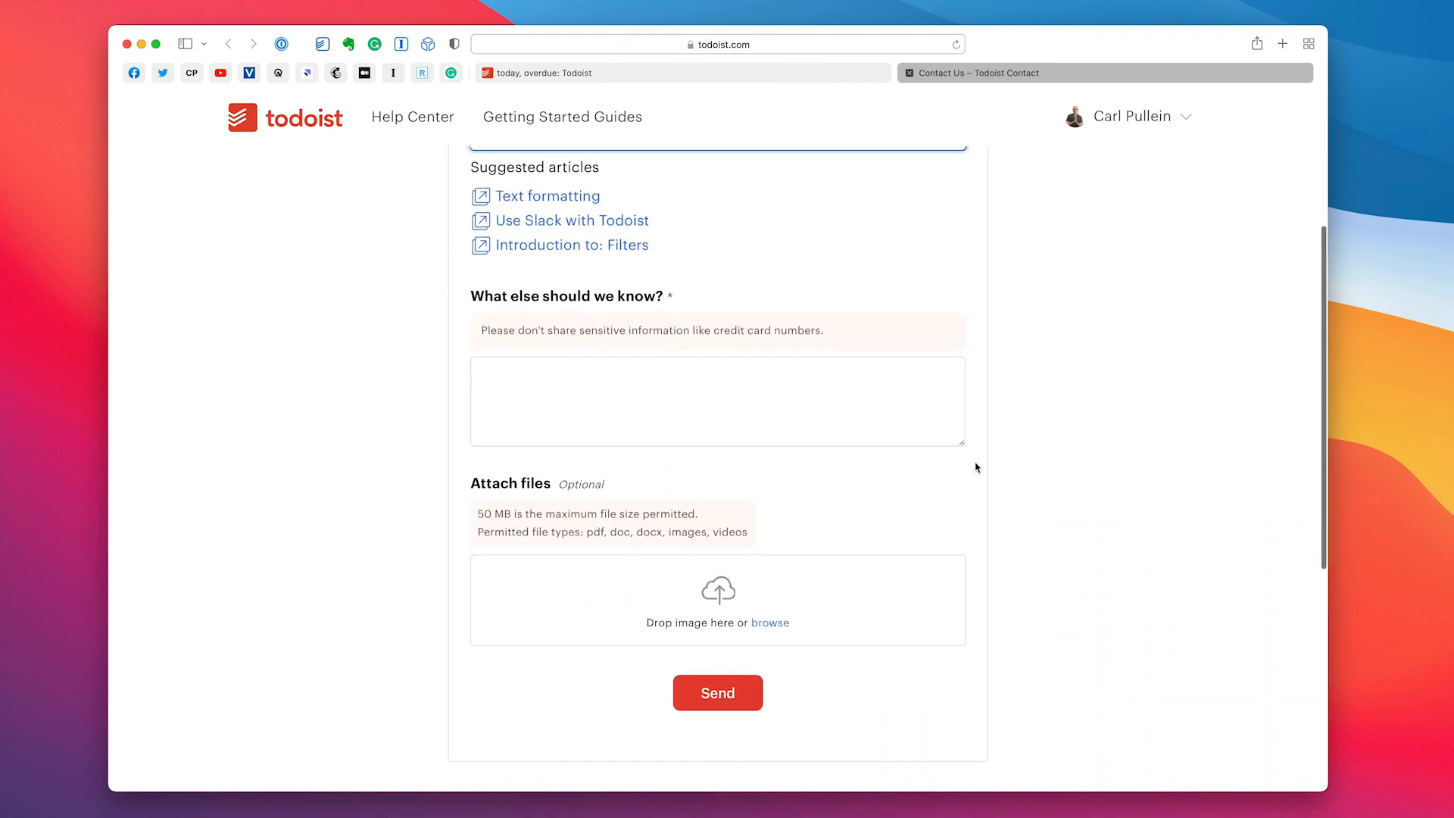
mouse_move(1010, 502)
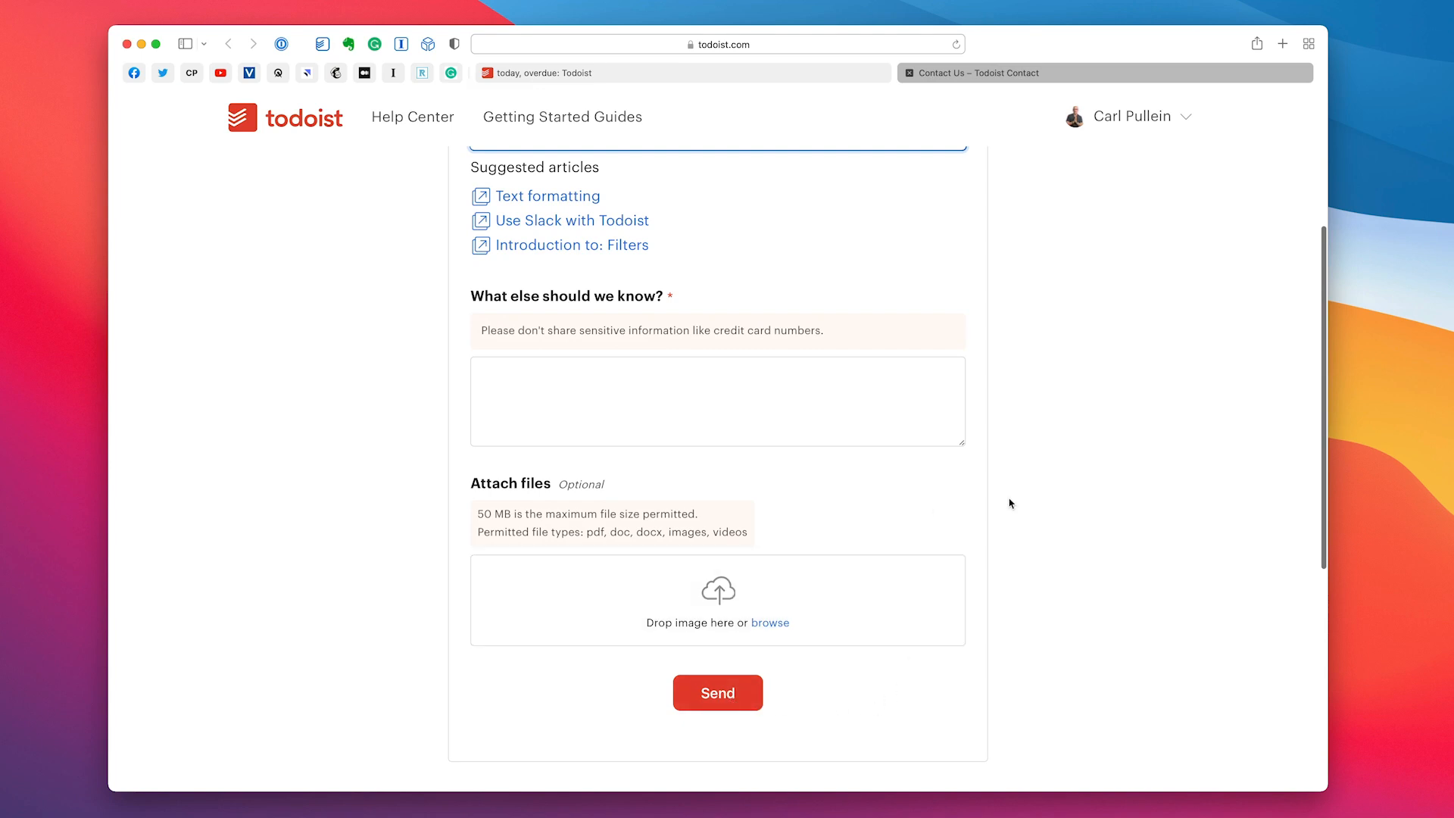
scroll(up, 3)
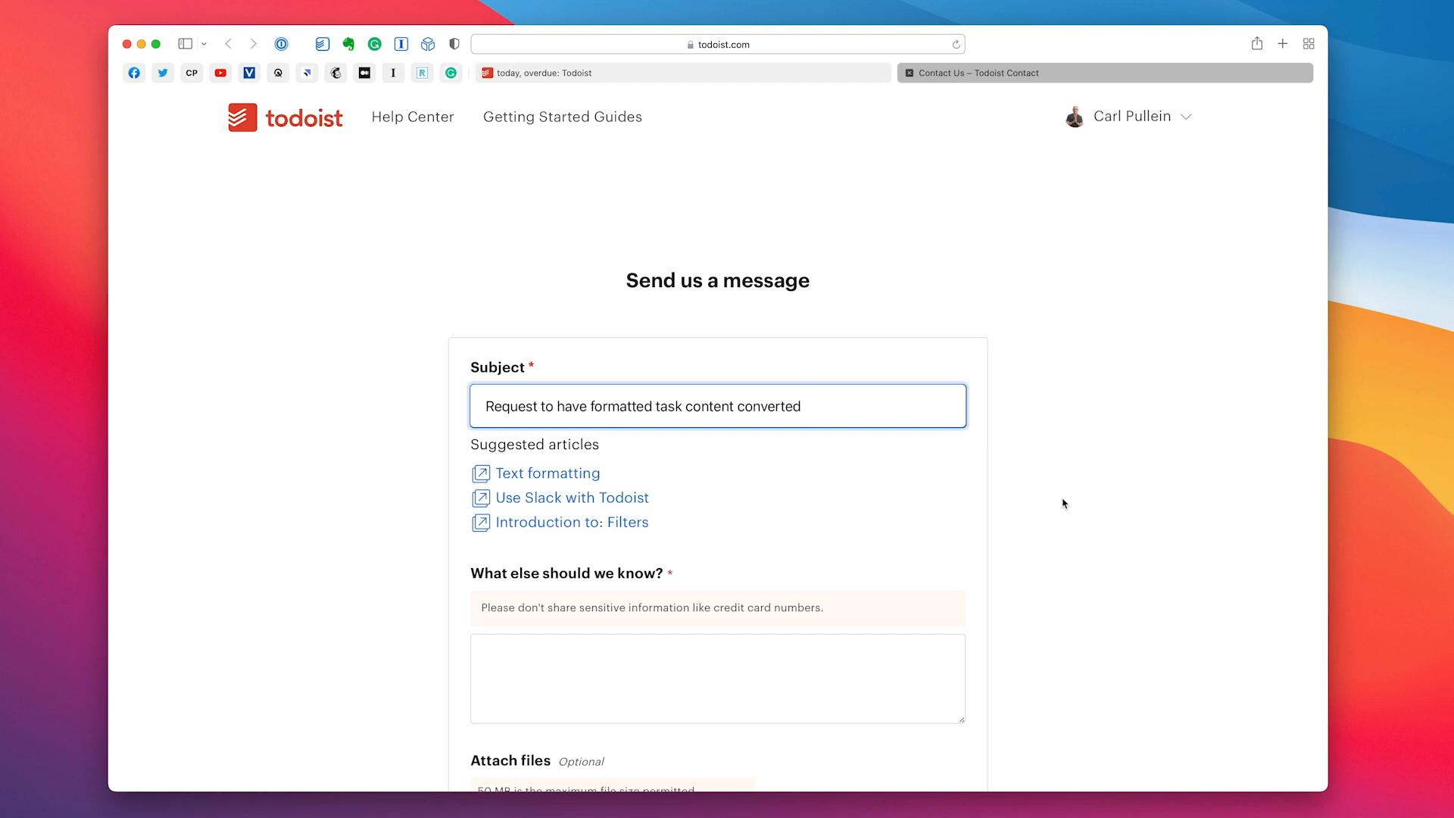
mouse_move(754, 85)
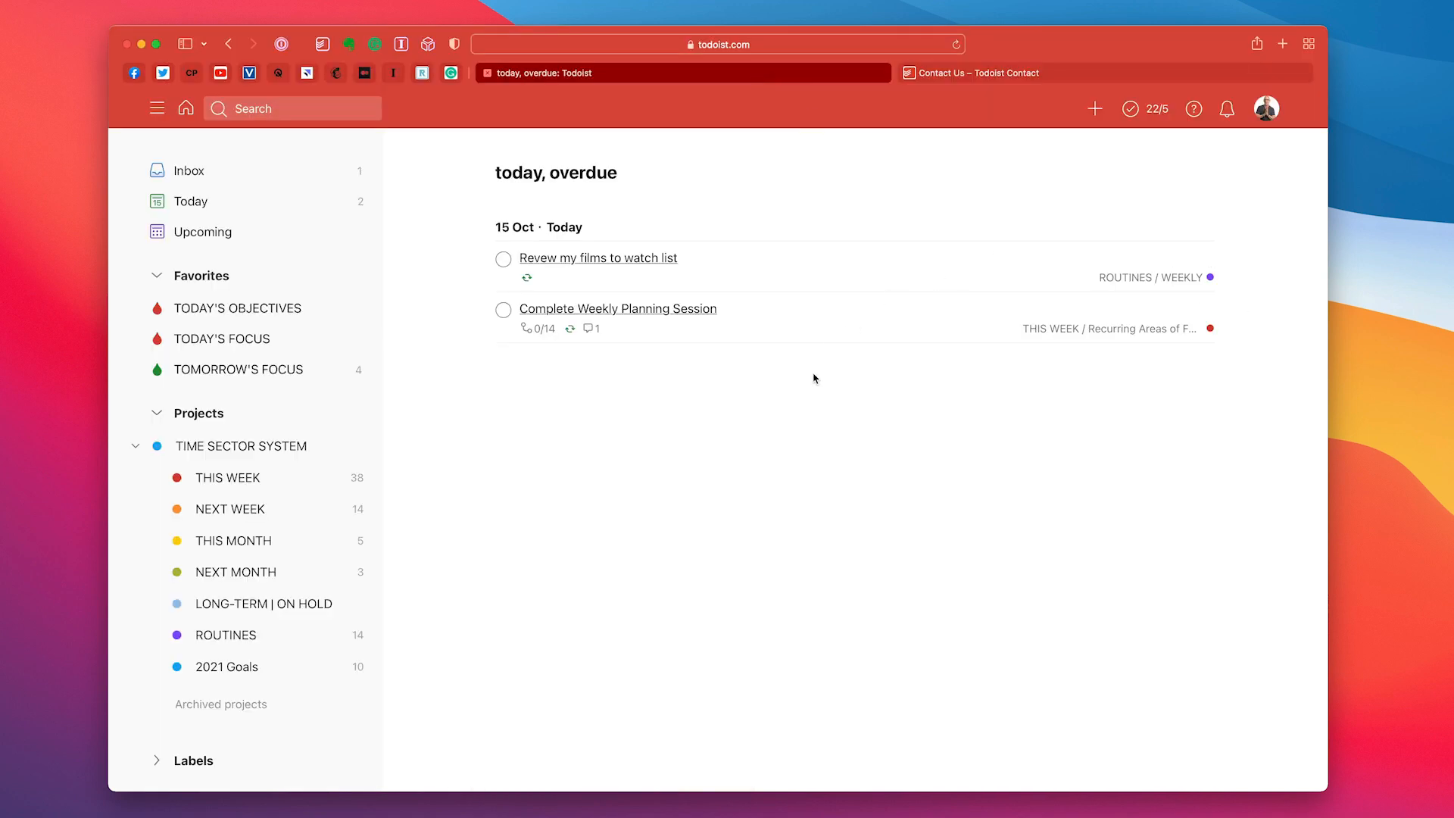
mouse_move(922, 235)
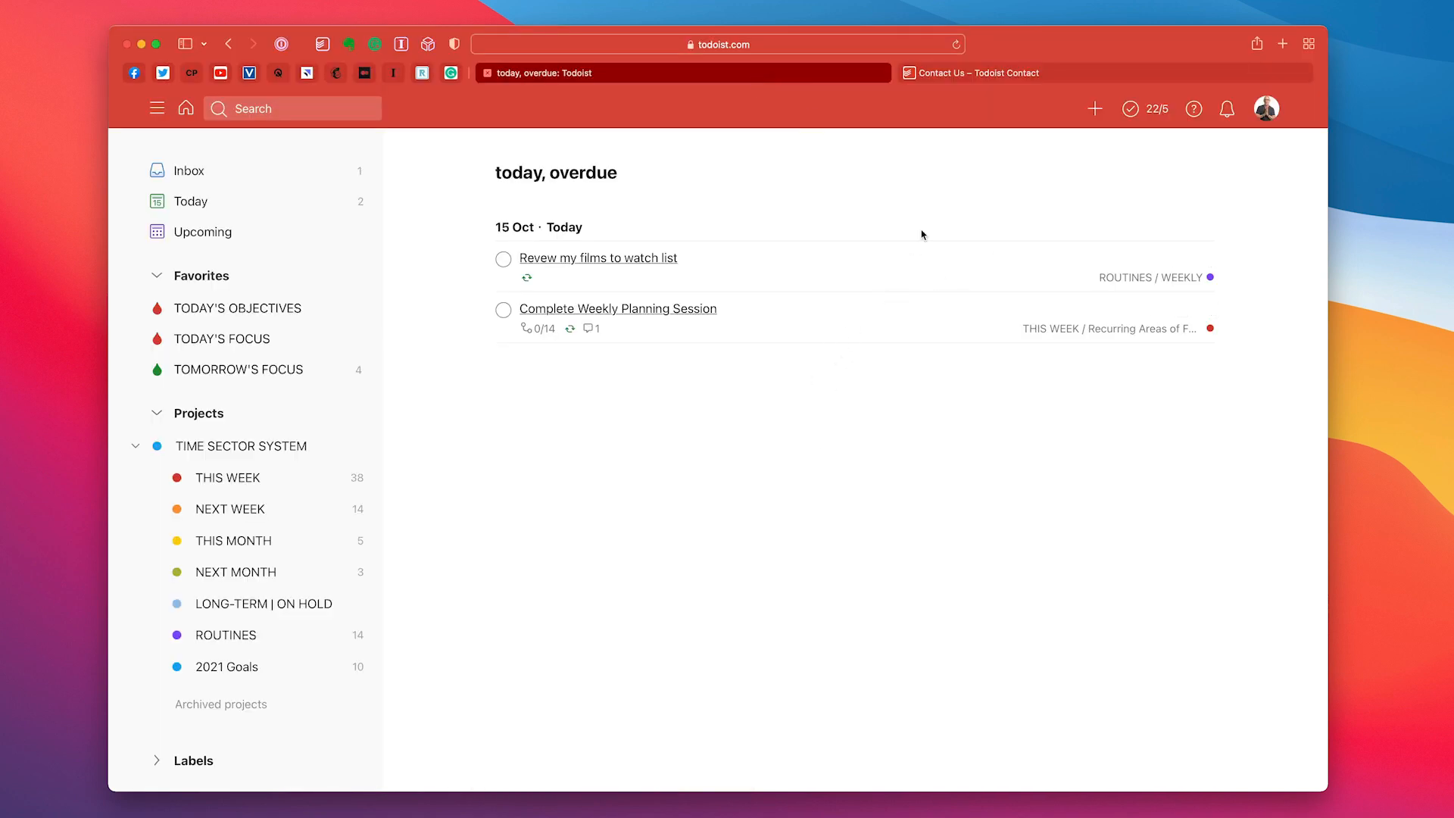
Return to the 'Contact Us – Todoist Contact' browser tab
click(973, 73)
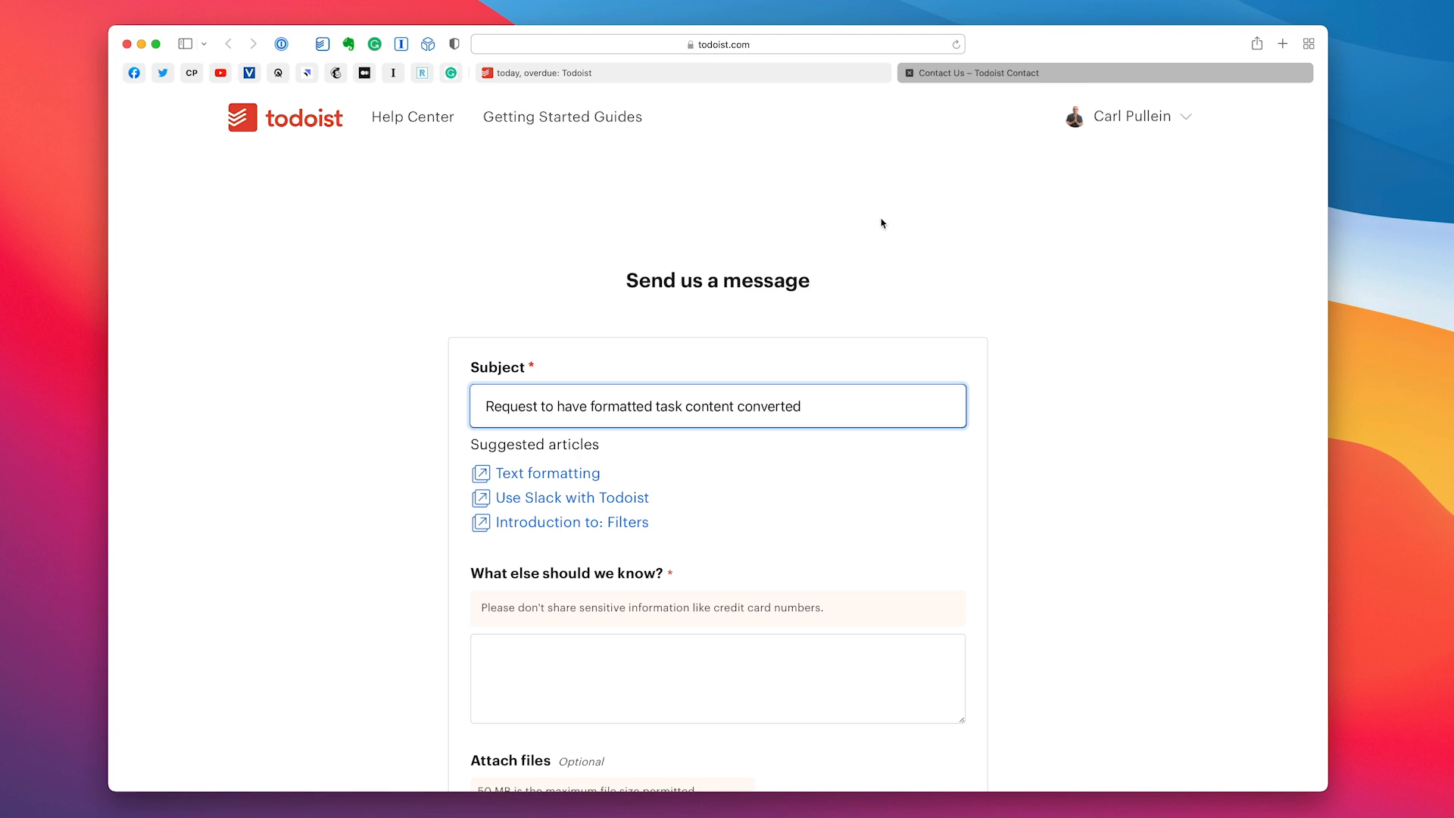
mouse_move(320, 58)
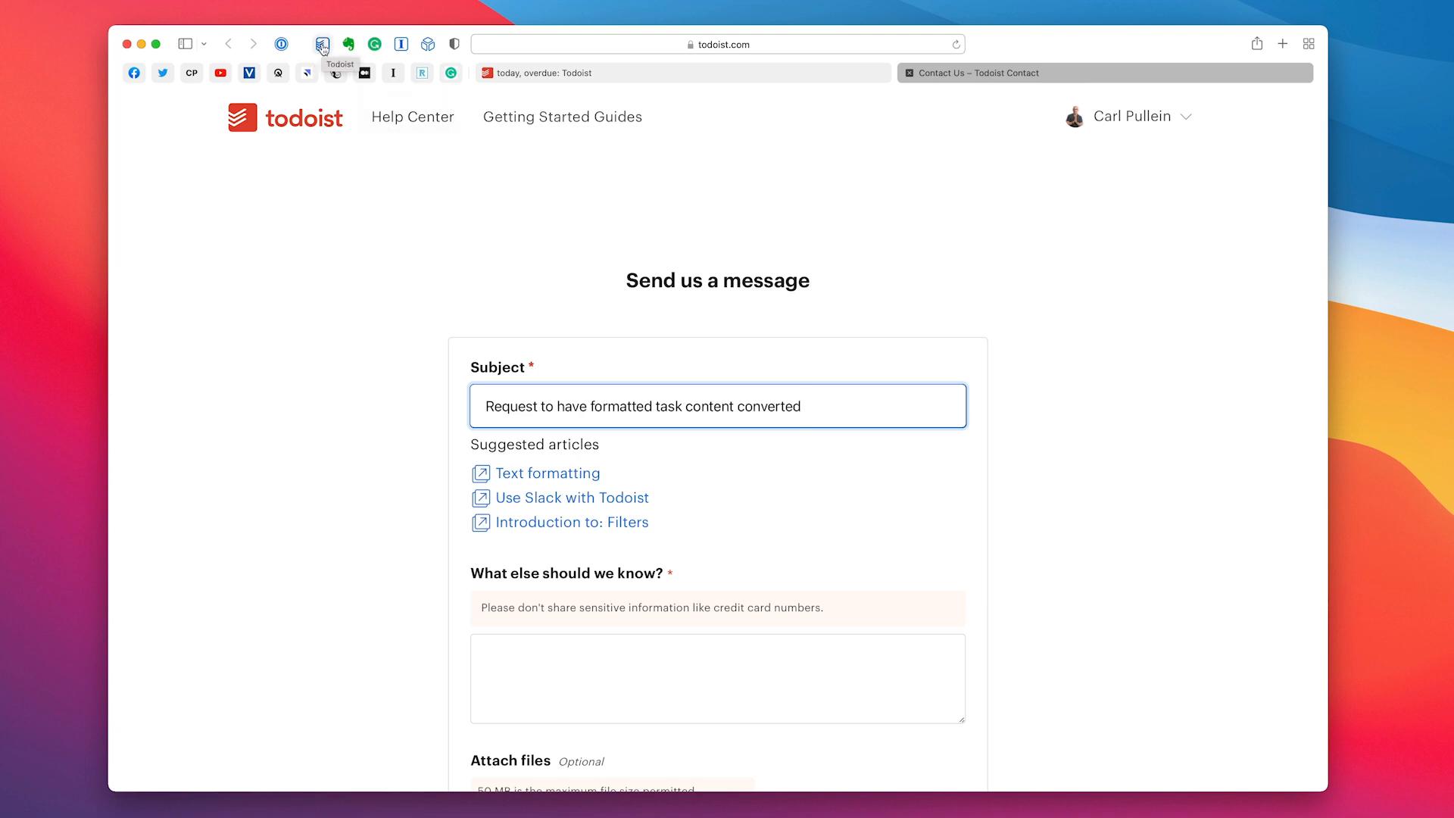
click(322, 44)
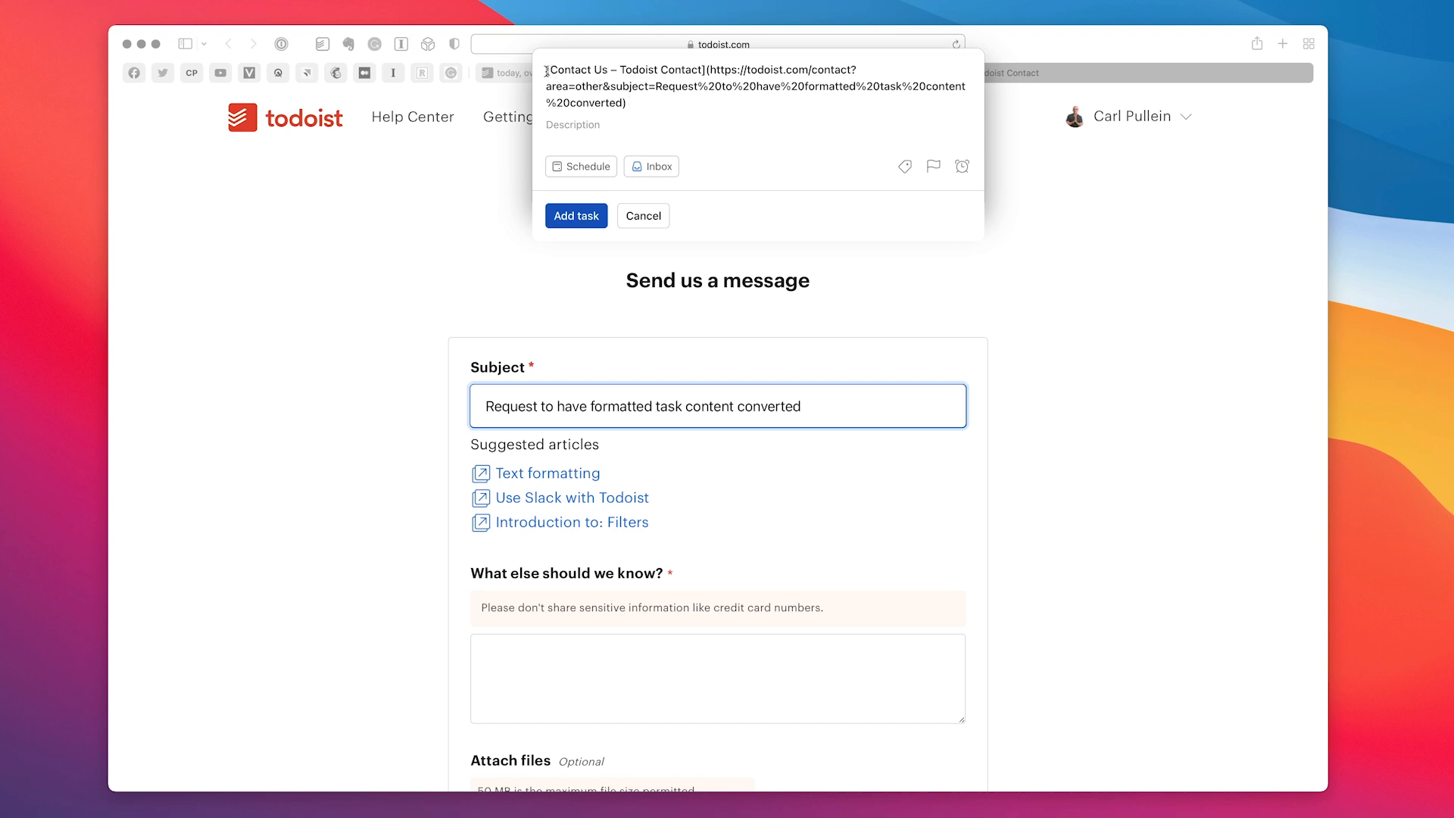
double_click(625, 69)
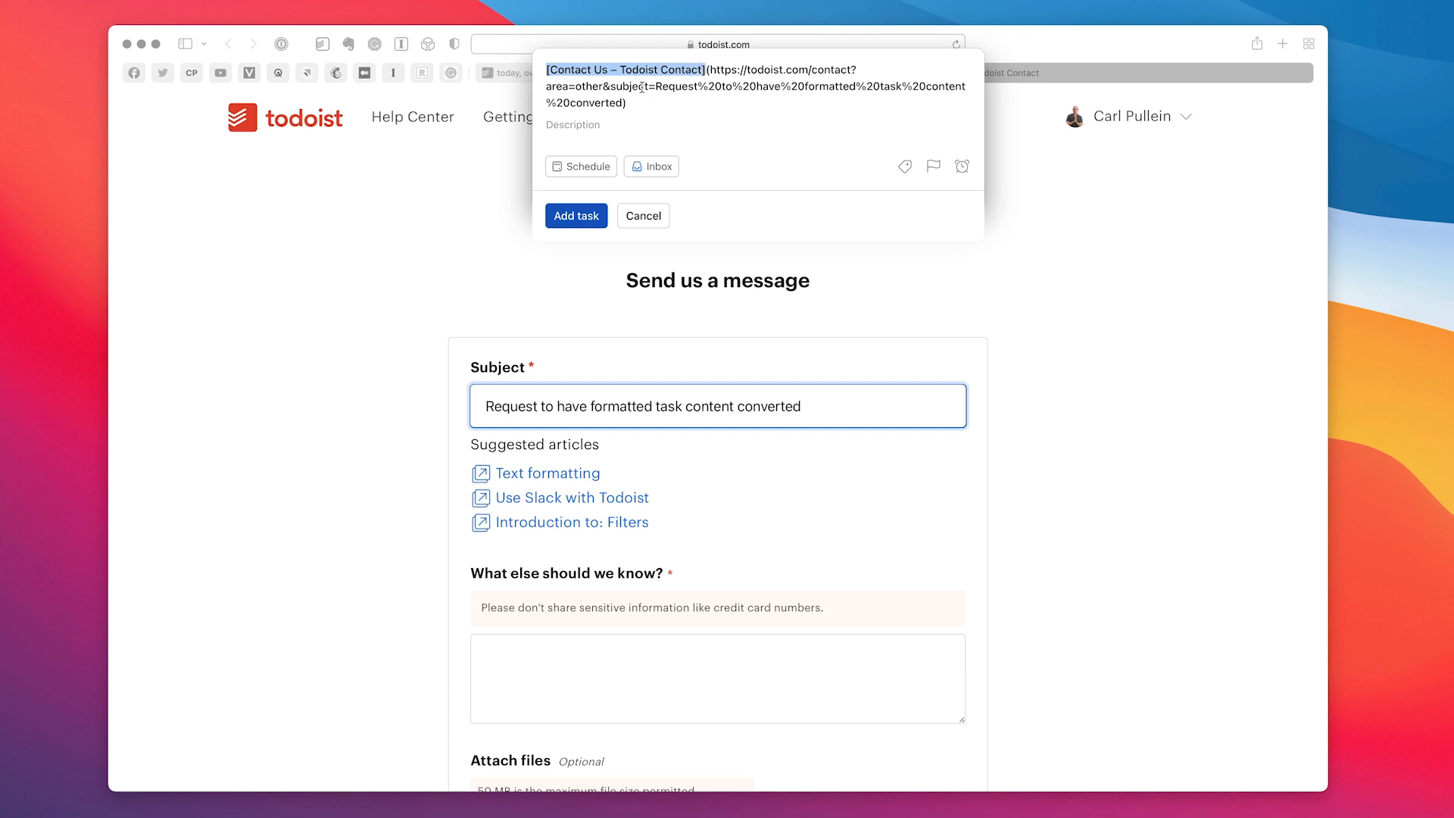
click(642, 215)
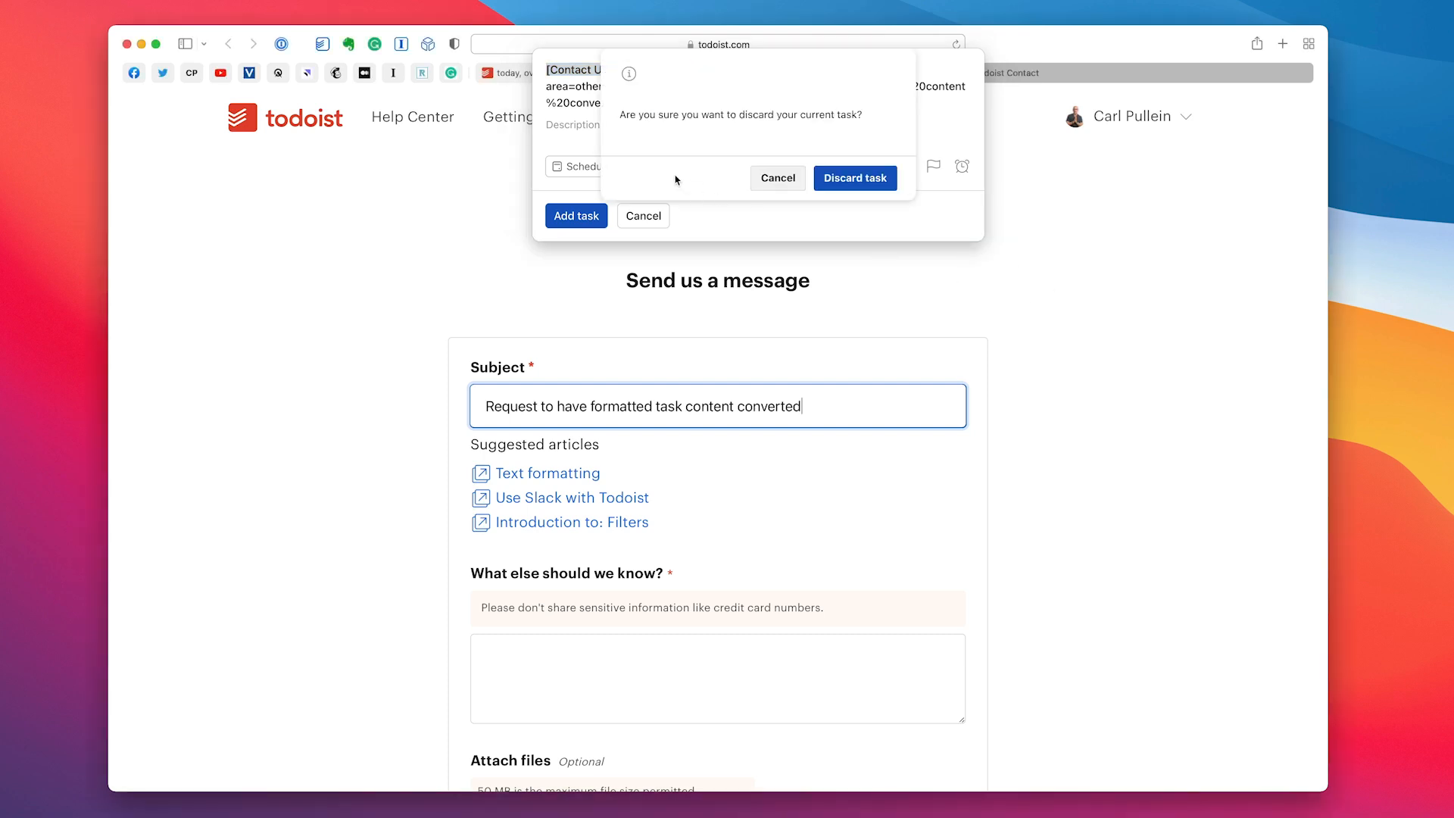
click(777, 178)
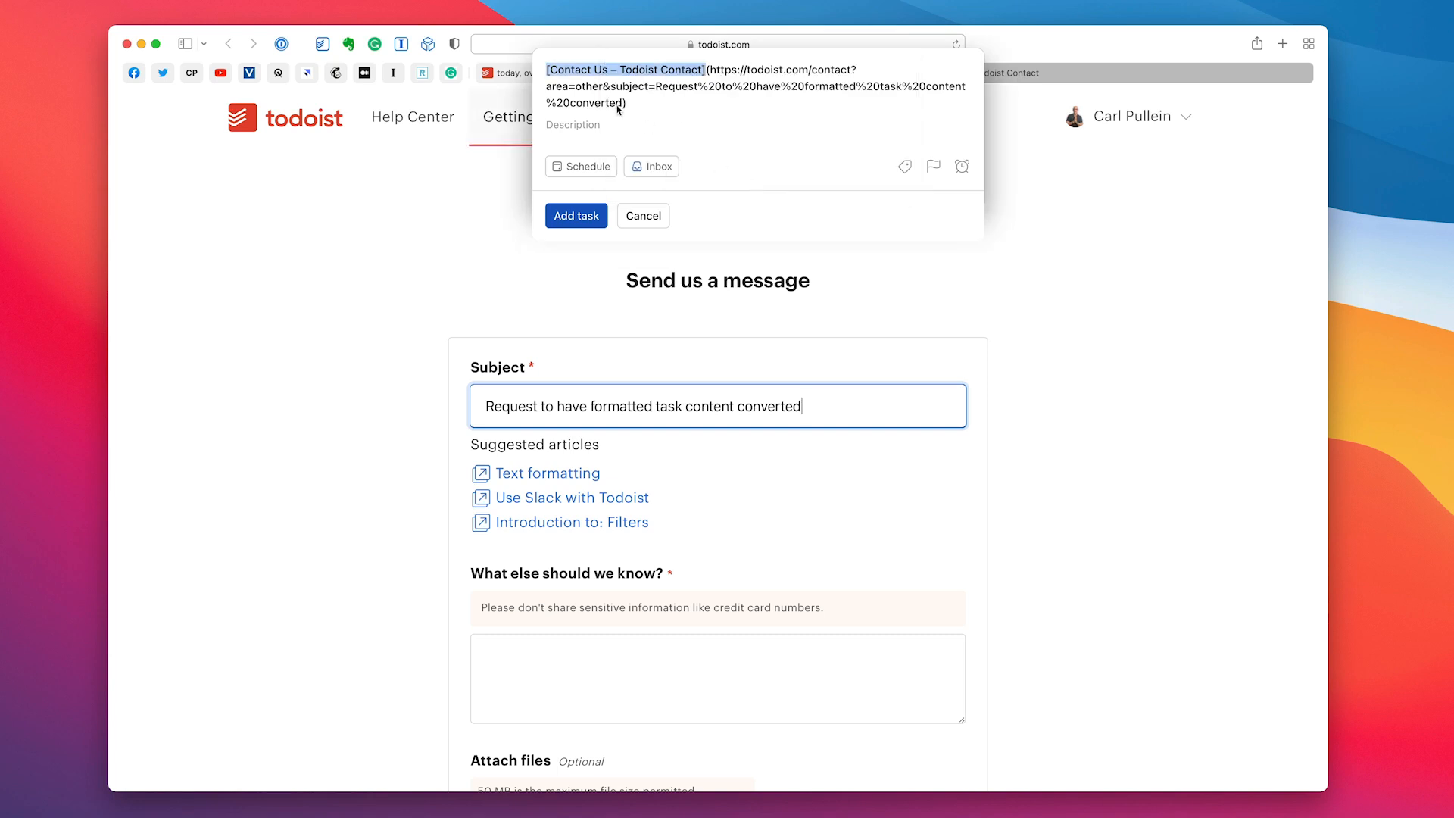
mouse_move(597, 77)
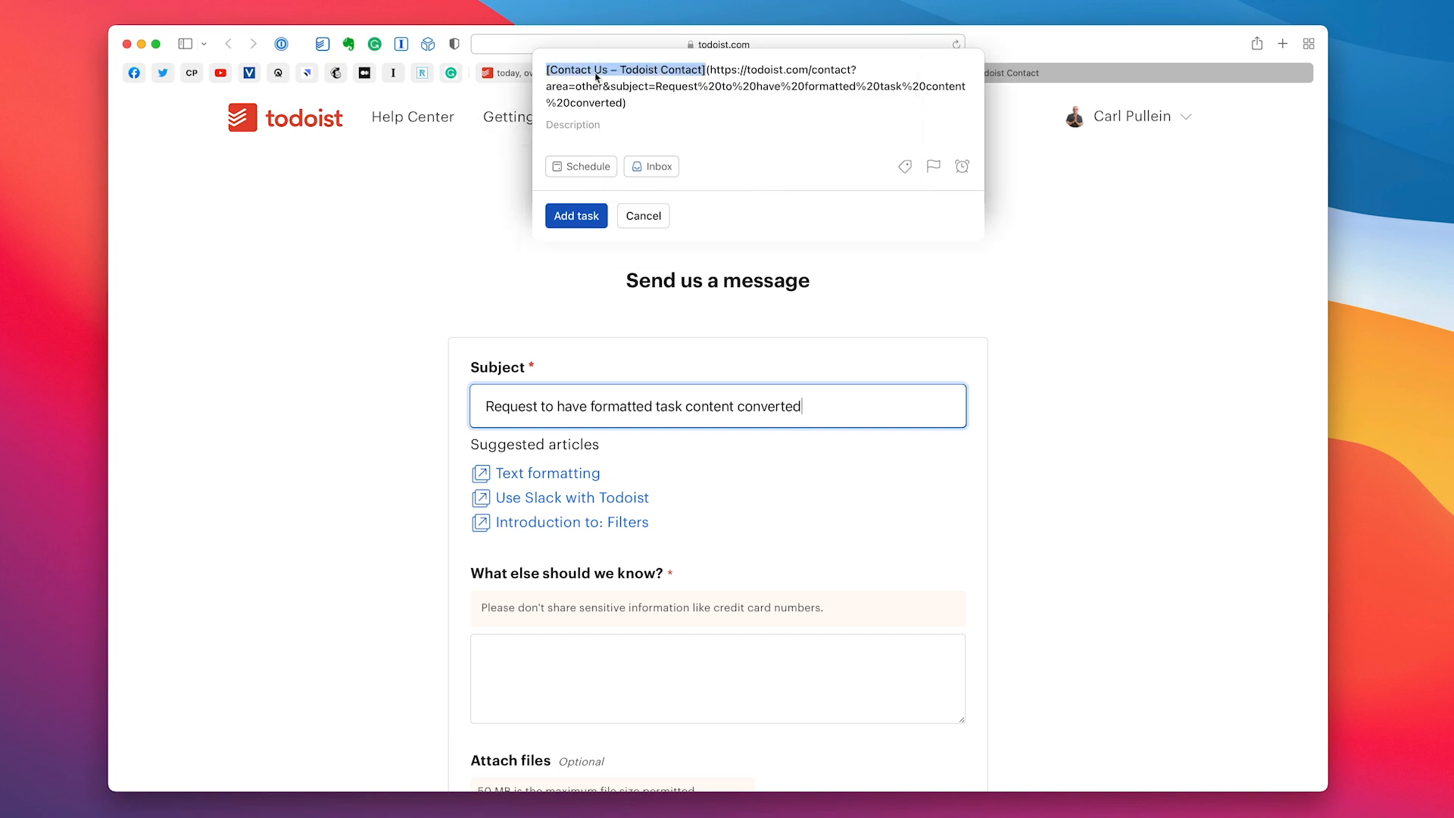
mouse_move(709, 77)
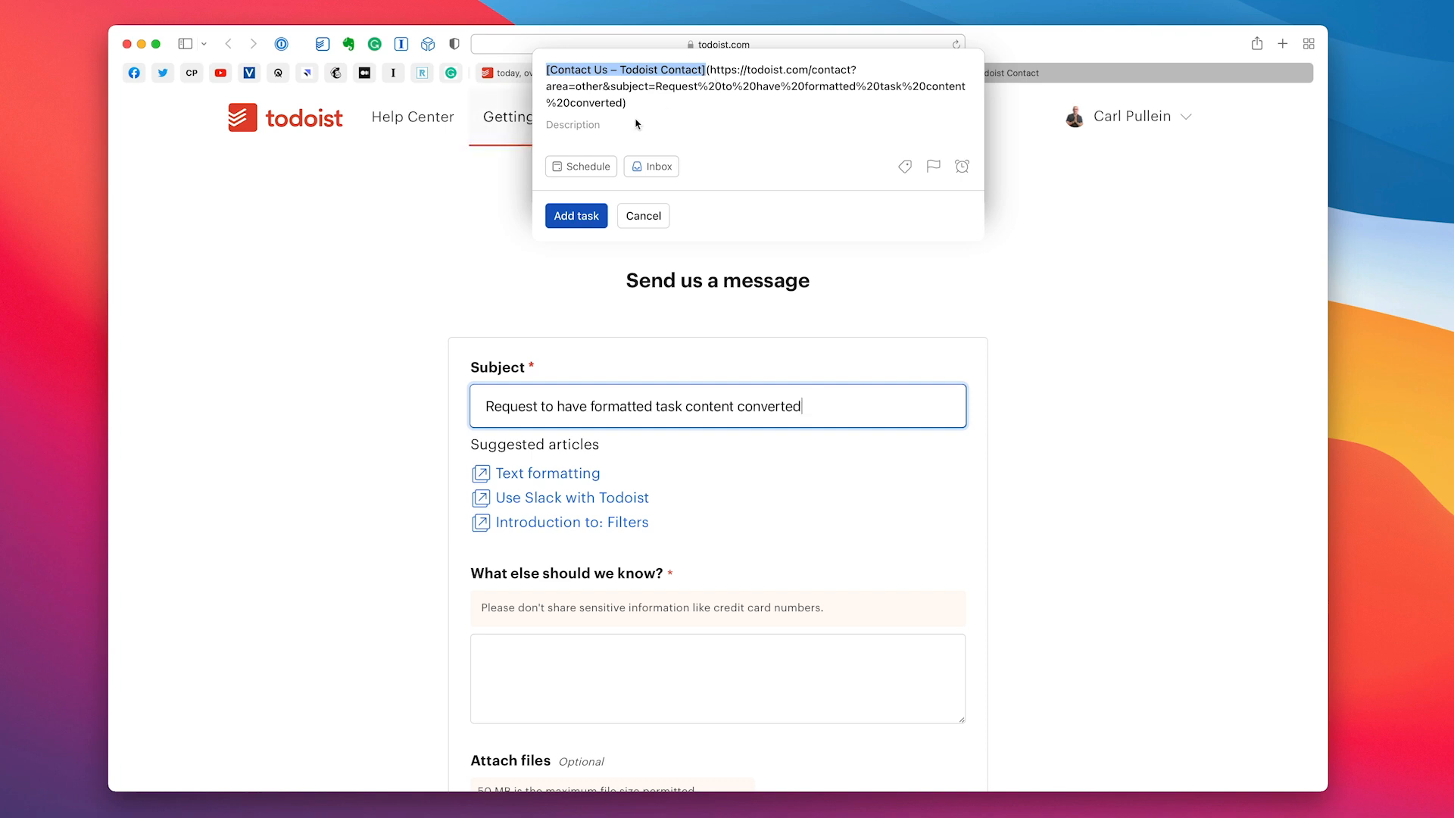
mouse_move(863, 179)
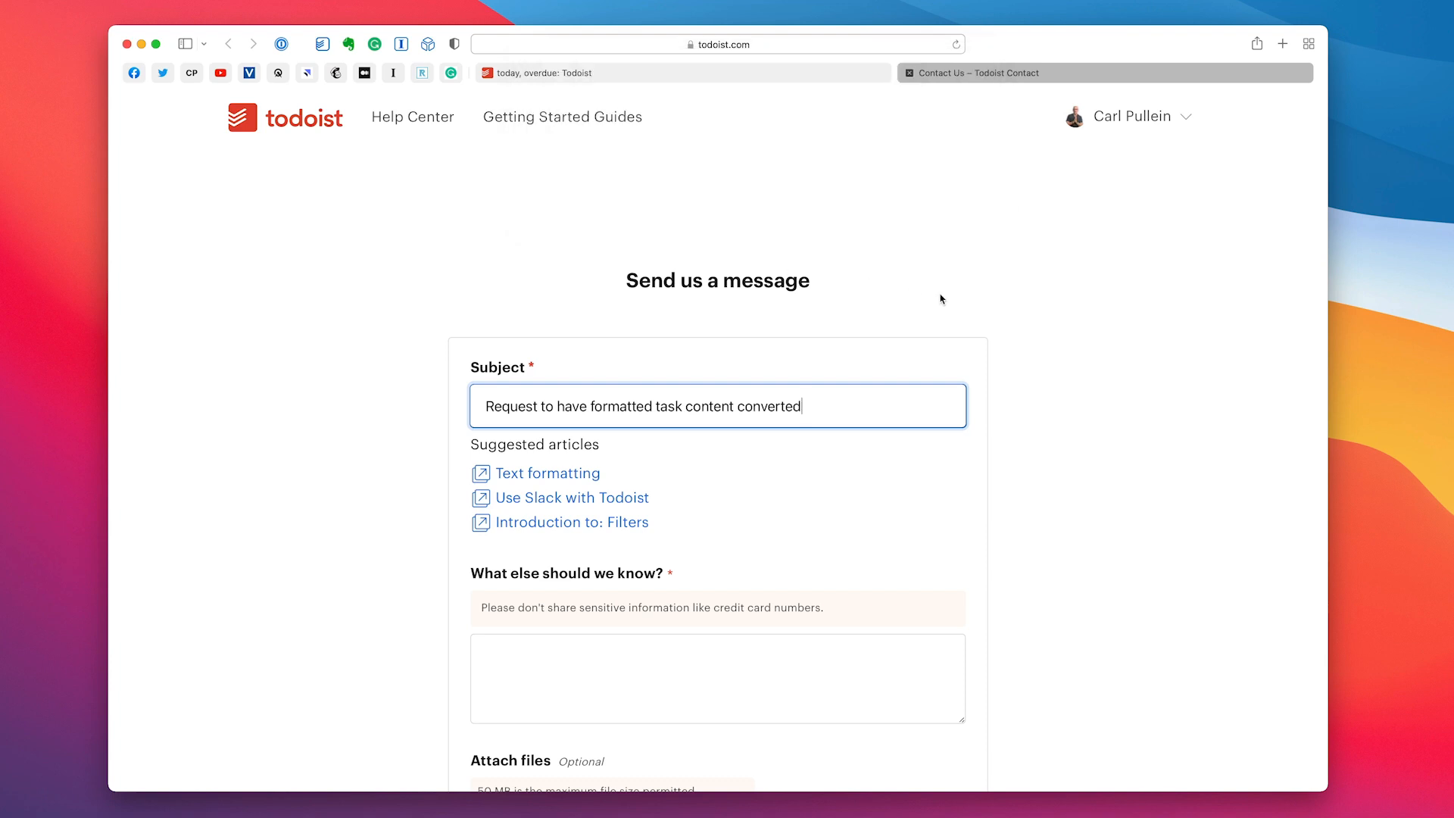
mouse_move(981, 123)
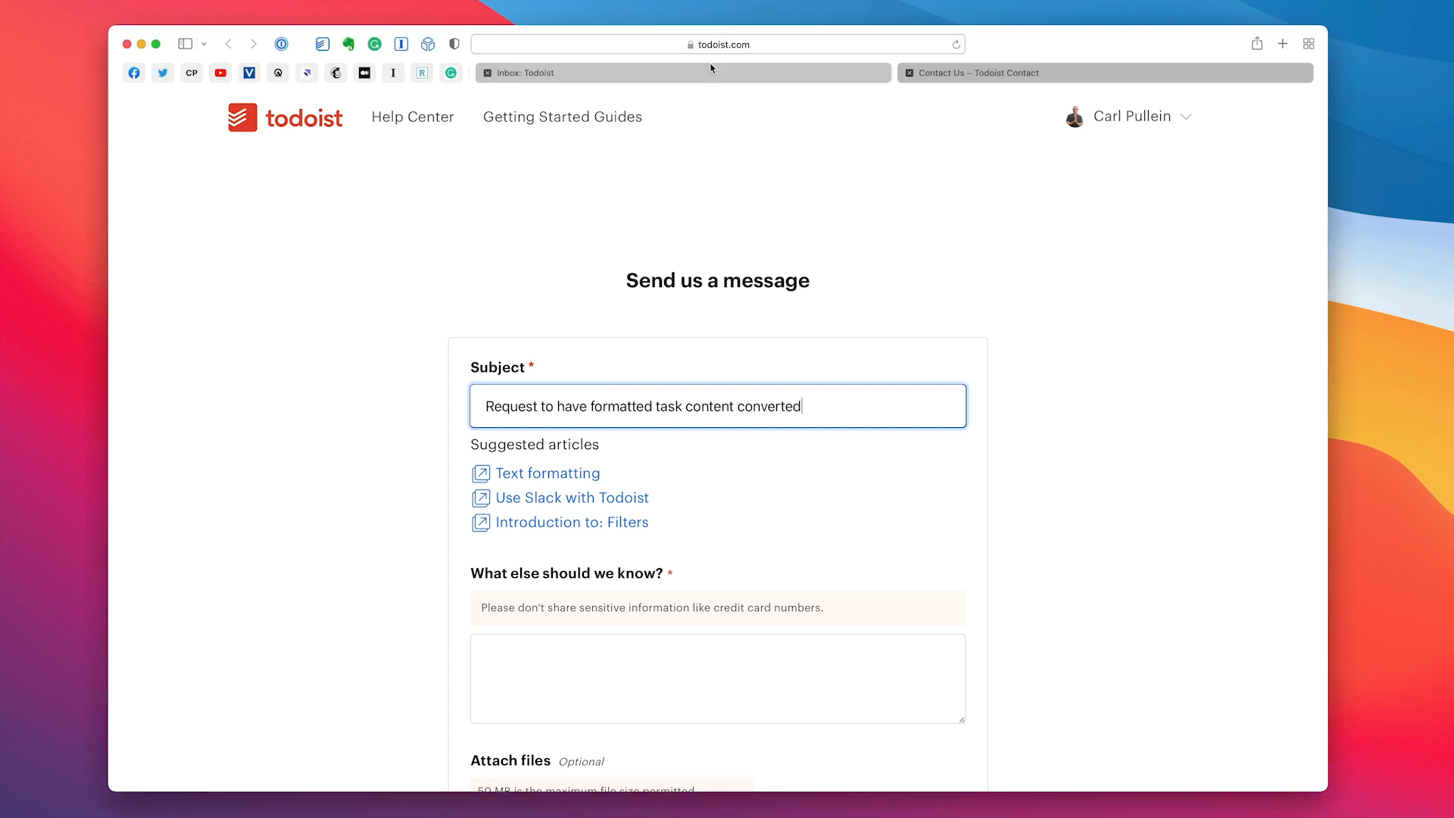
click(522, 73)
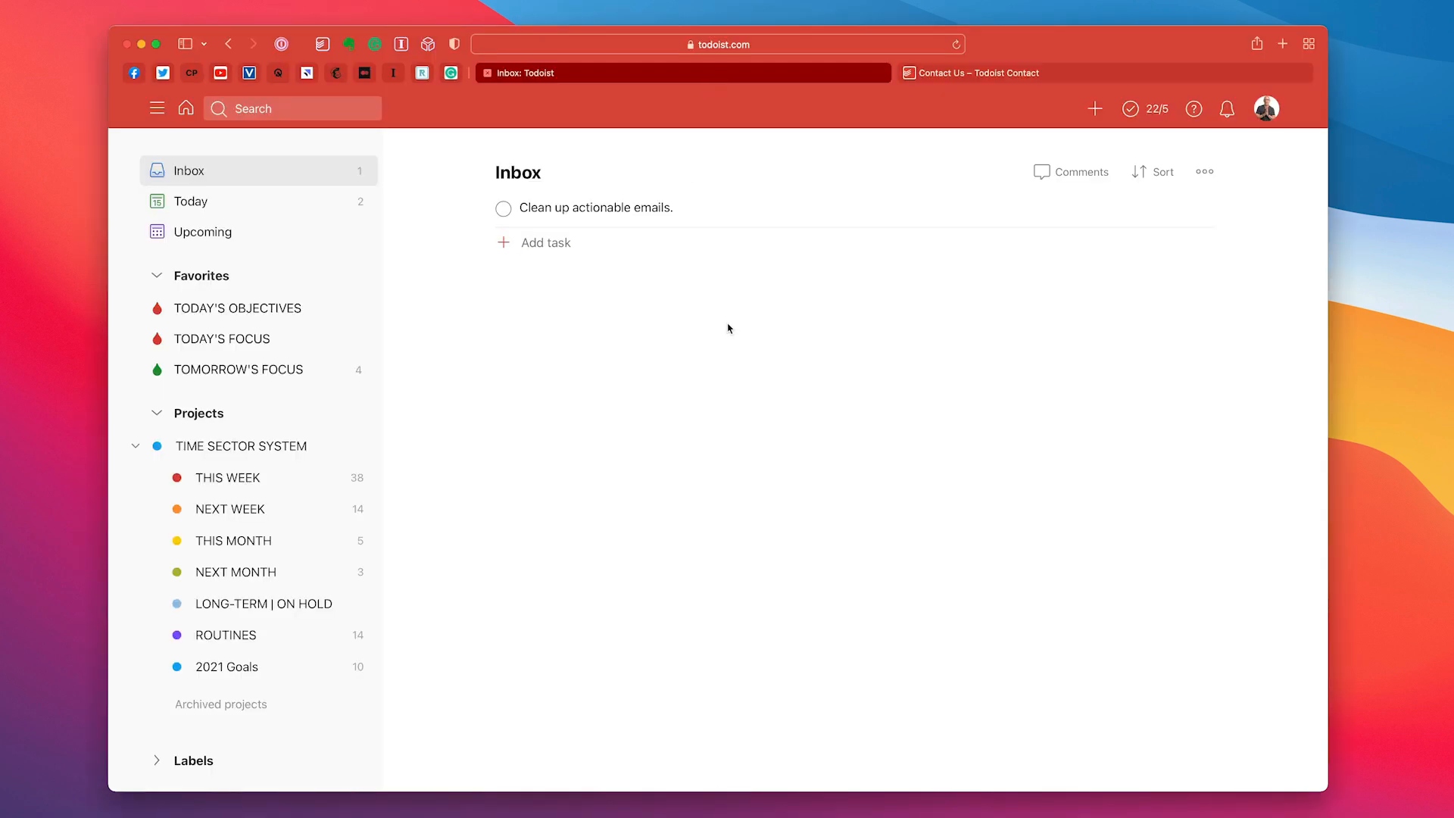
mouse_move(1045, 73)
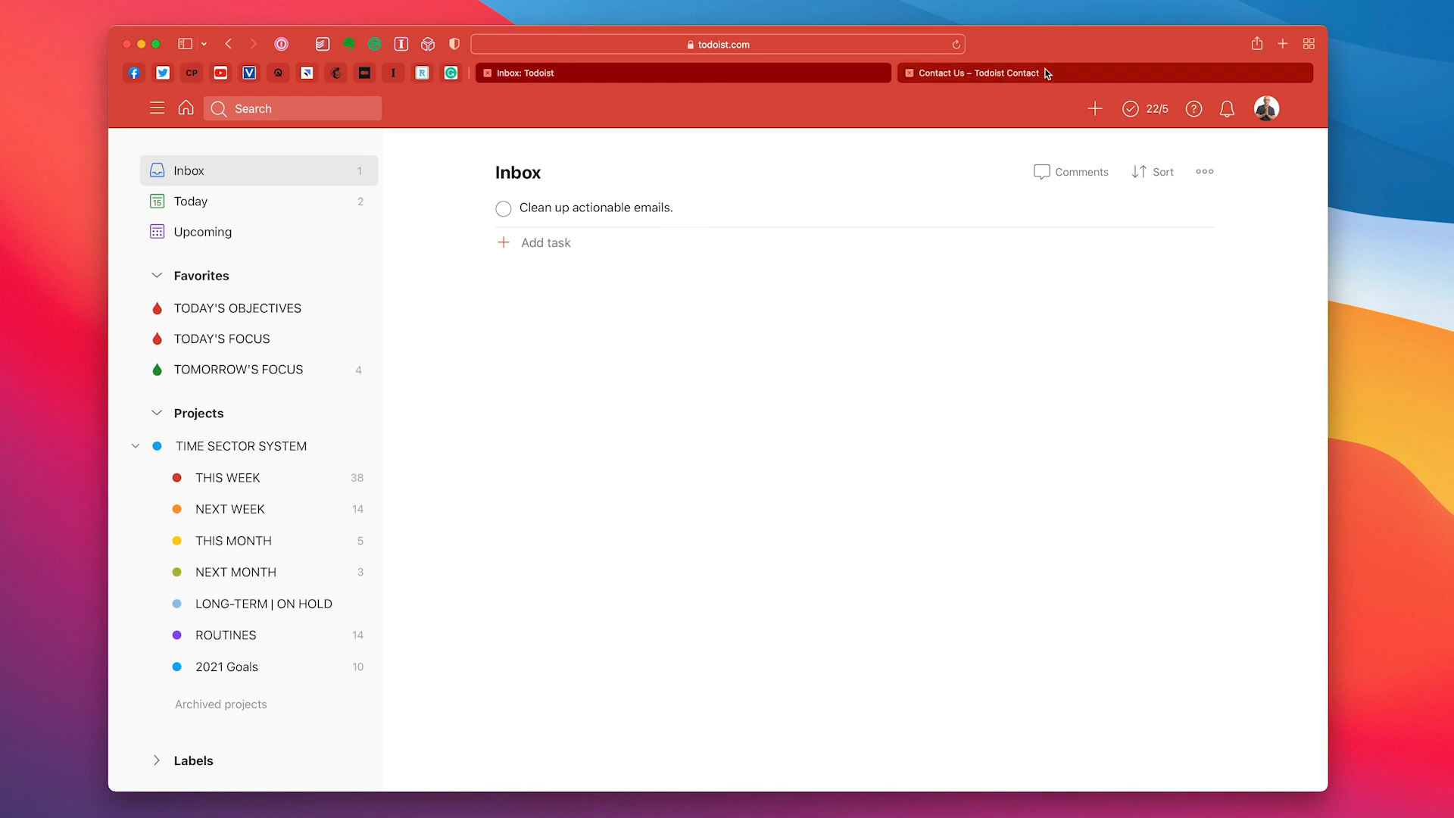
click(974, 72)
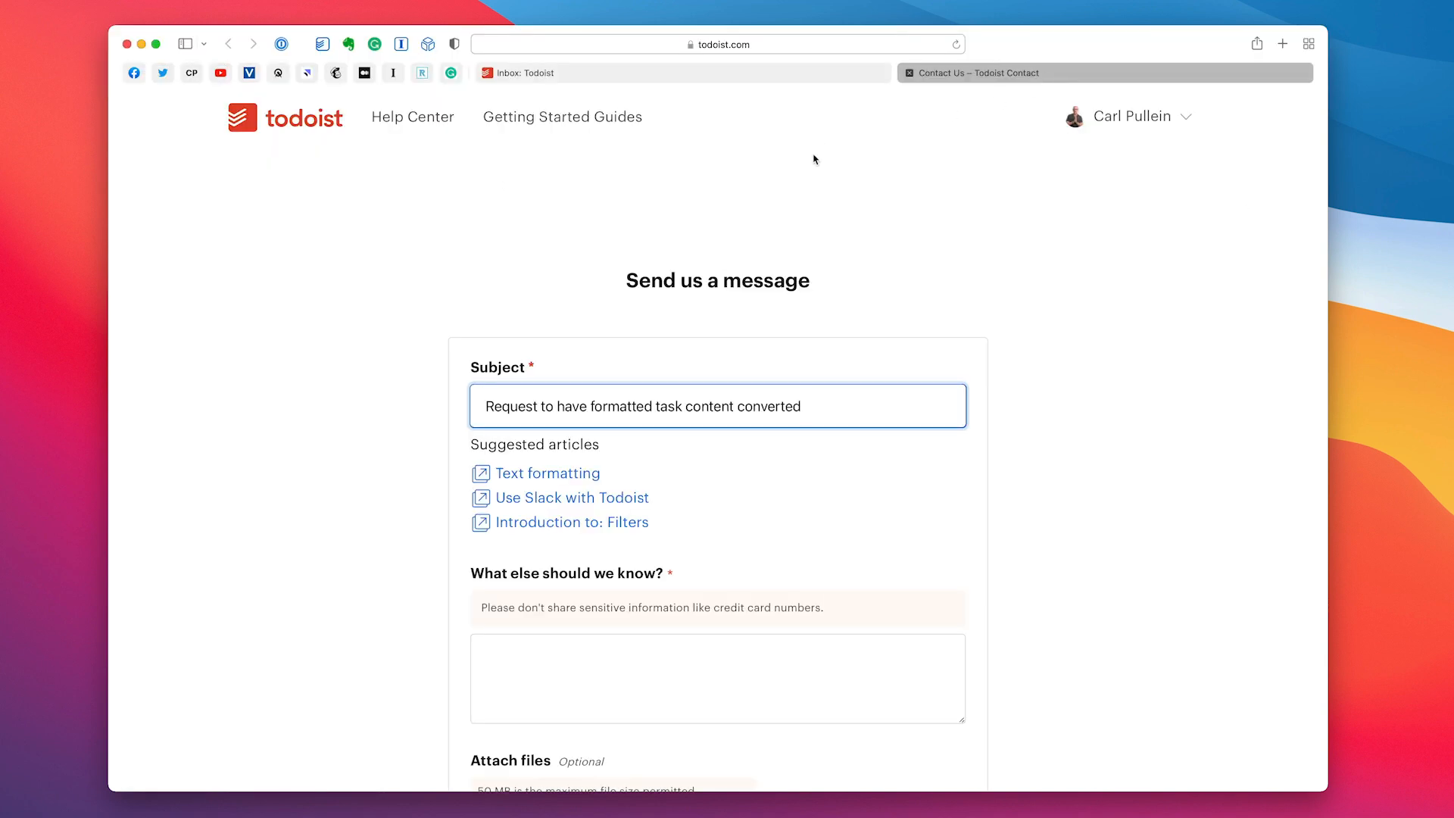
click(717, 44)
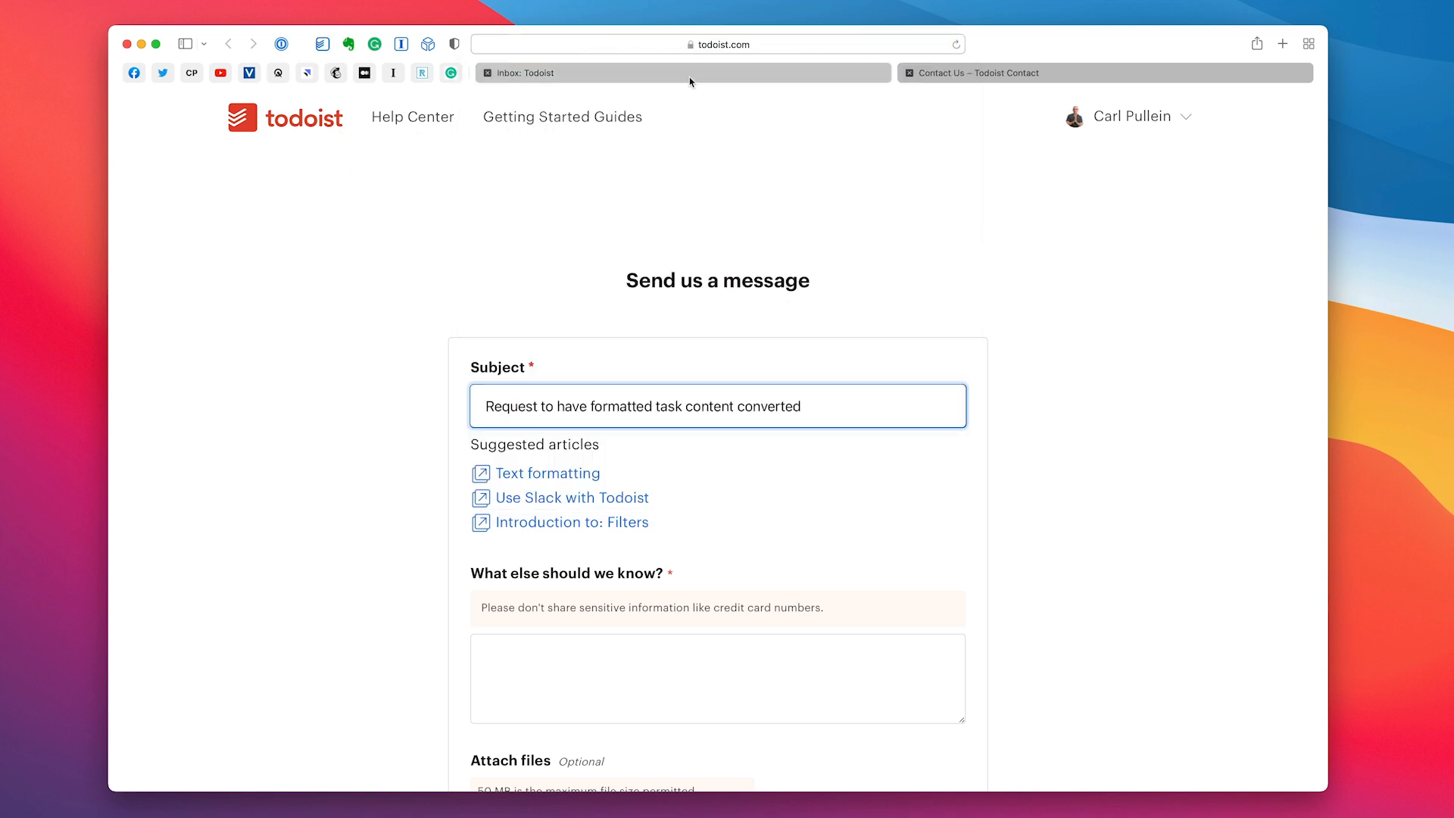
Edit 'Clean up actionable emails.' into [Clean up actionable emails.](contact URL) markdown and save
click(683, 73)
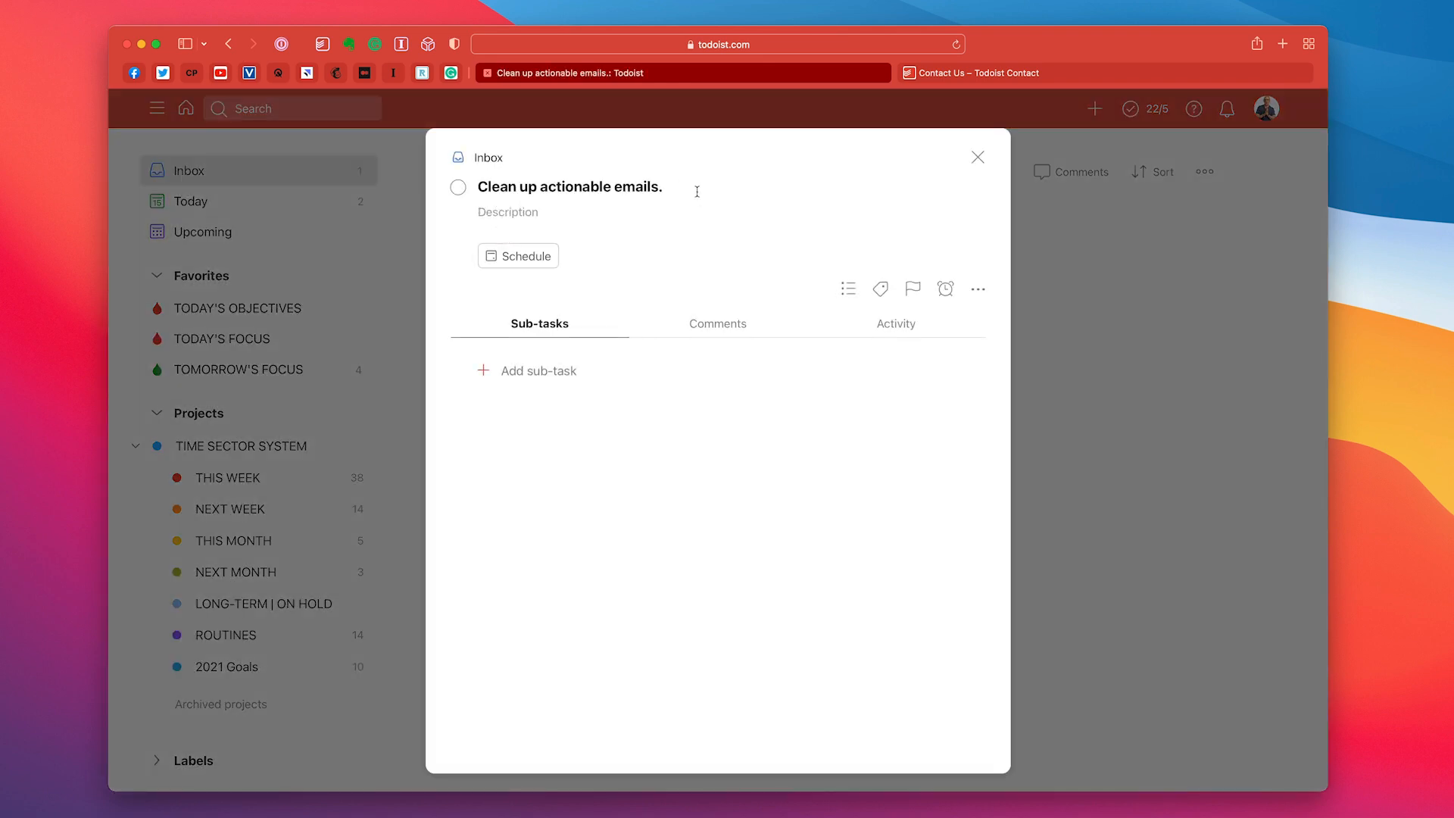
click(571, 186)
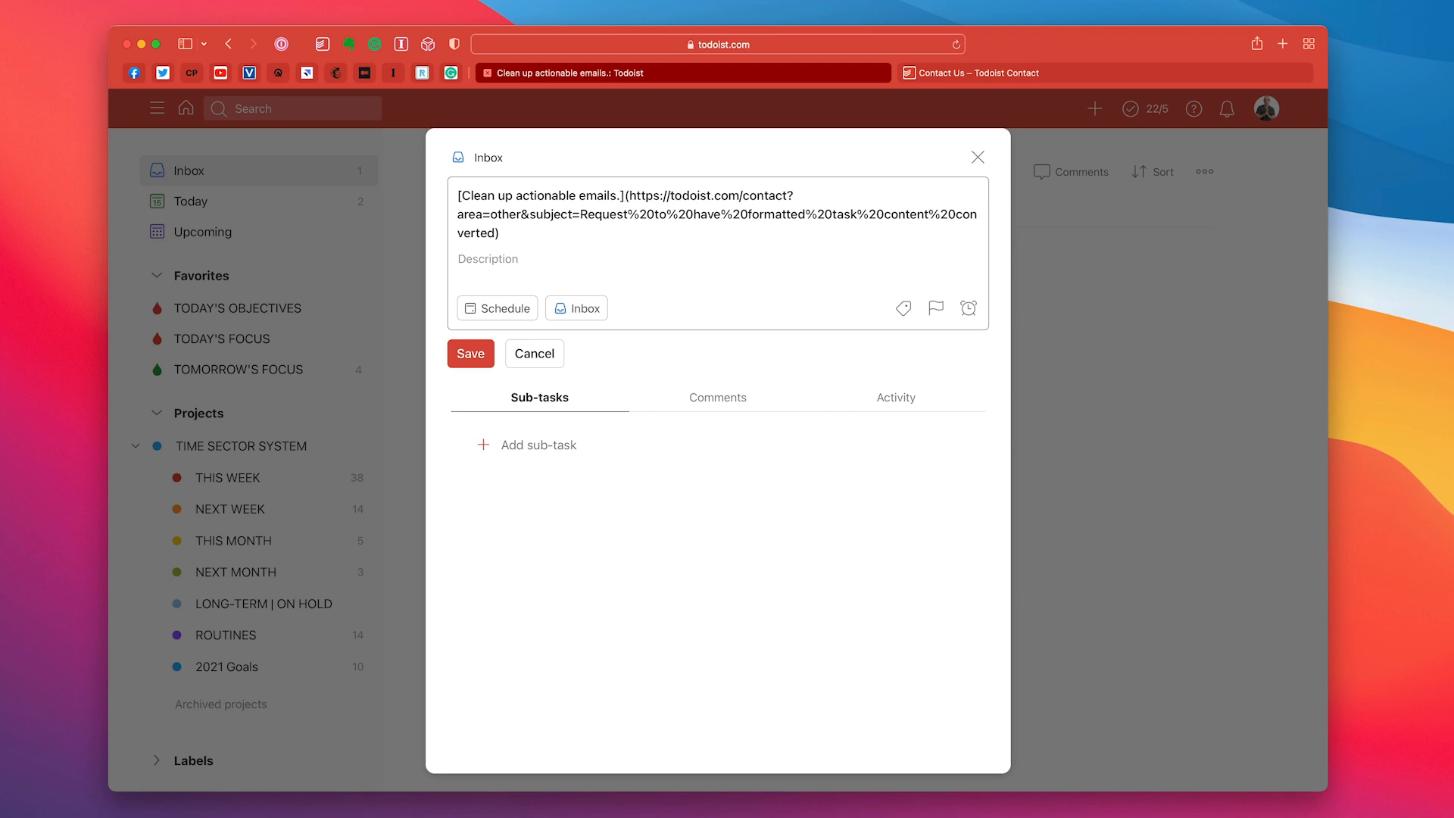
click(469, 353)
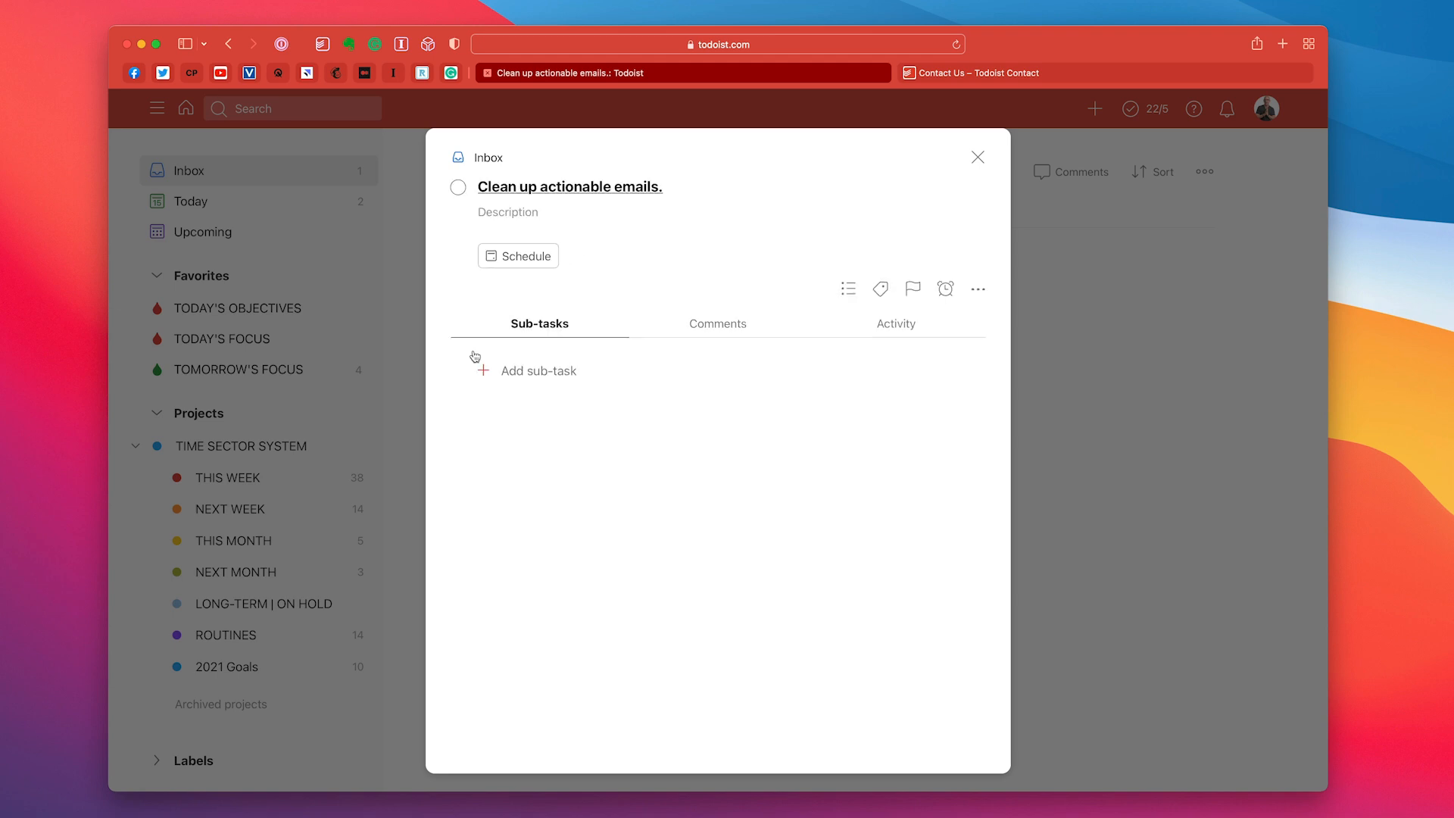
mouse_move(565, 197)
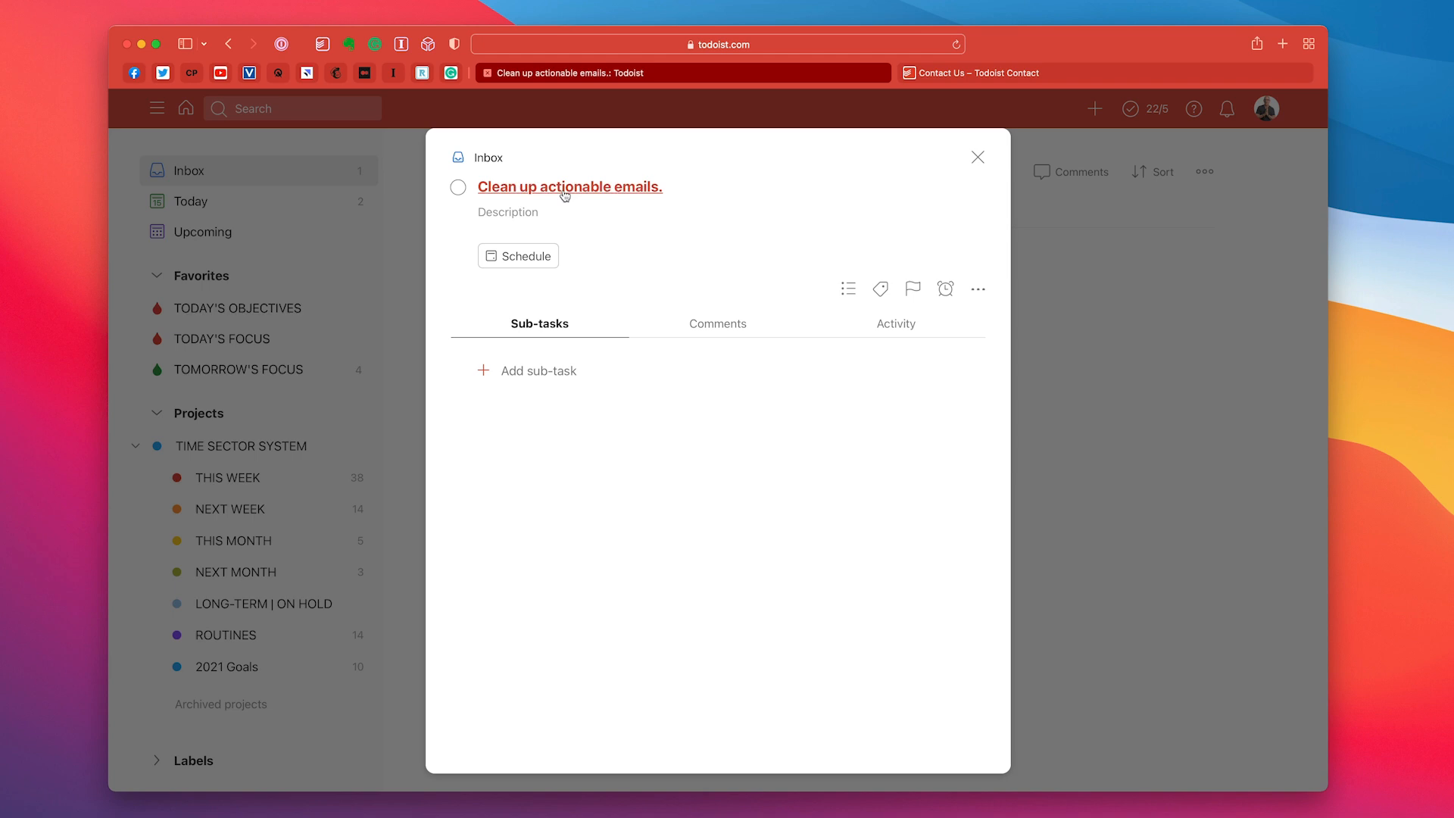
mouse_move(977, 156)
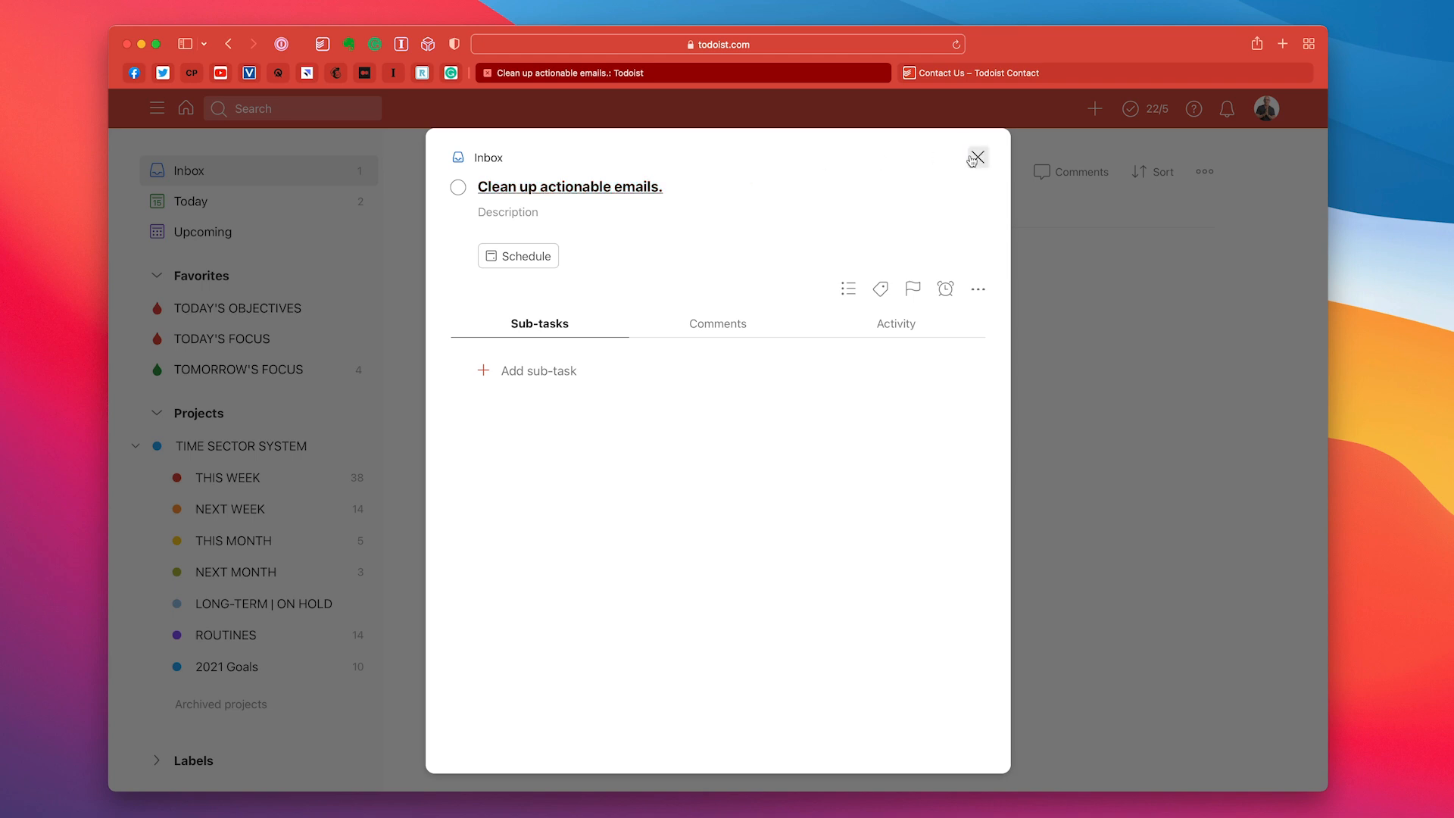
Close the task details and return to the contact form, focusing its message field
click(975, 157)
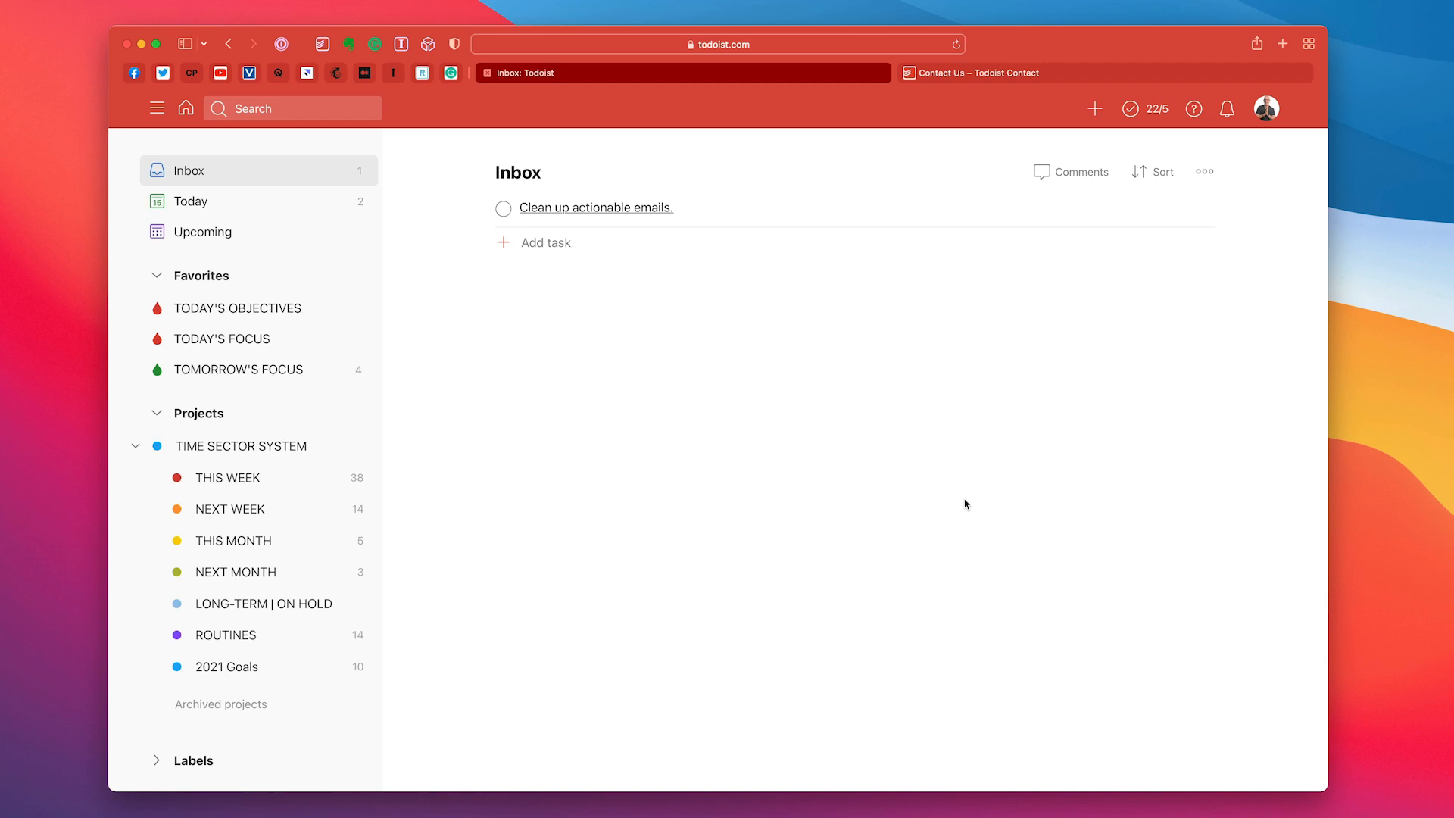
mouse_move(1042, 73)
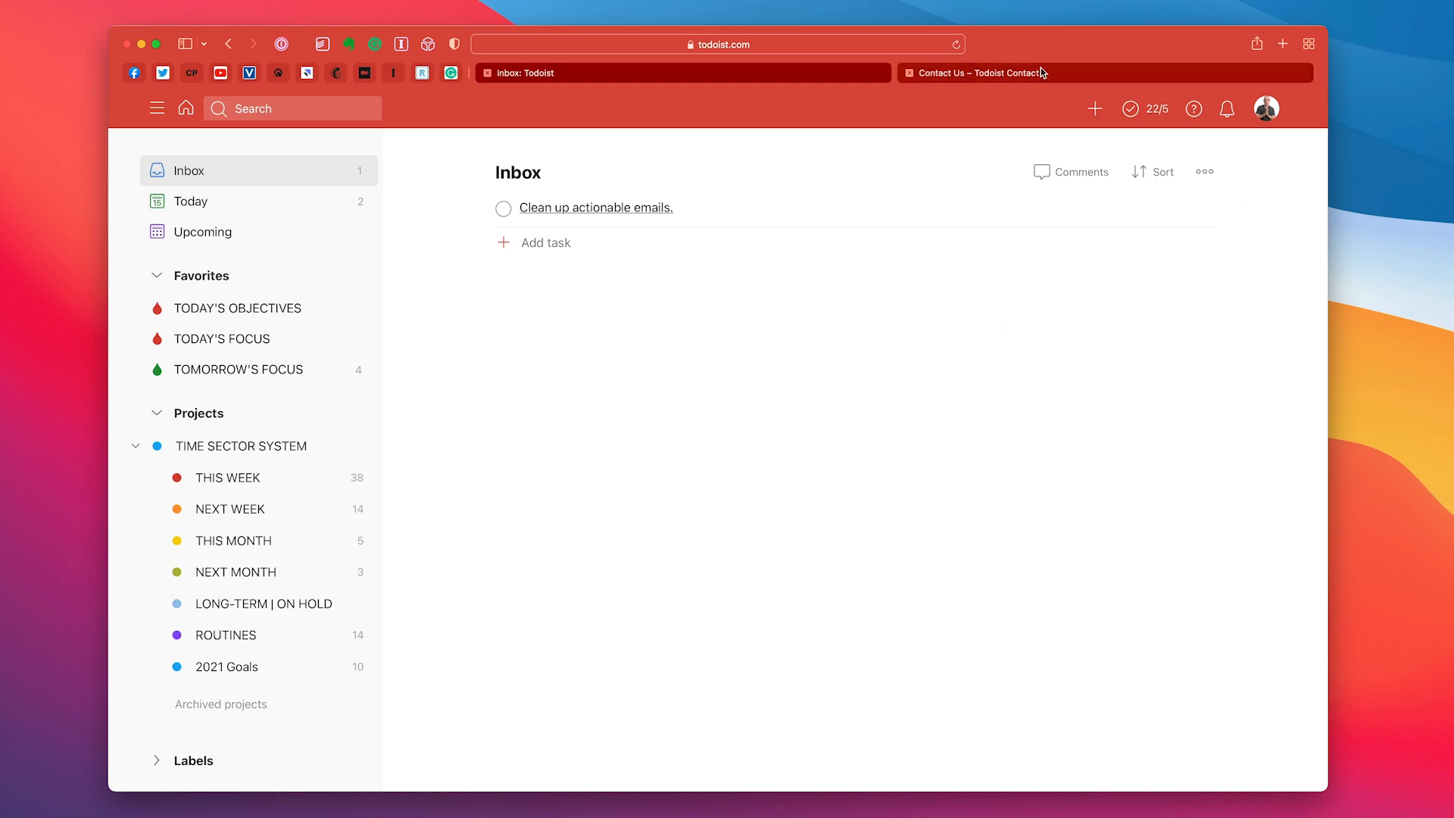
click(976, 73)
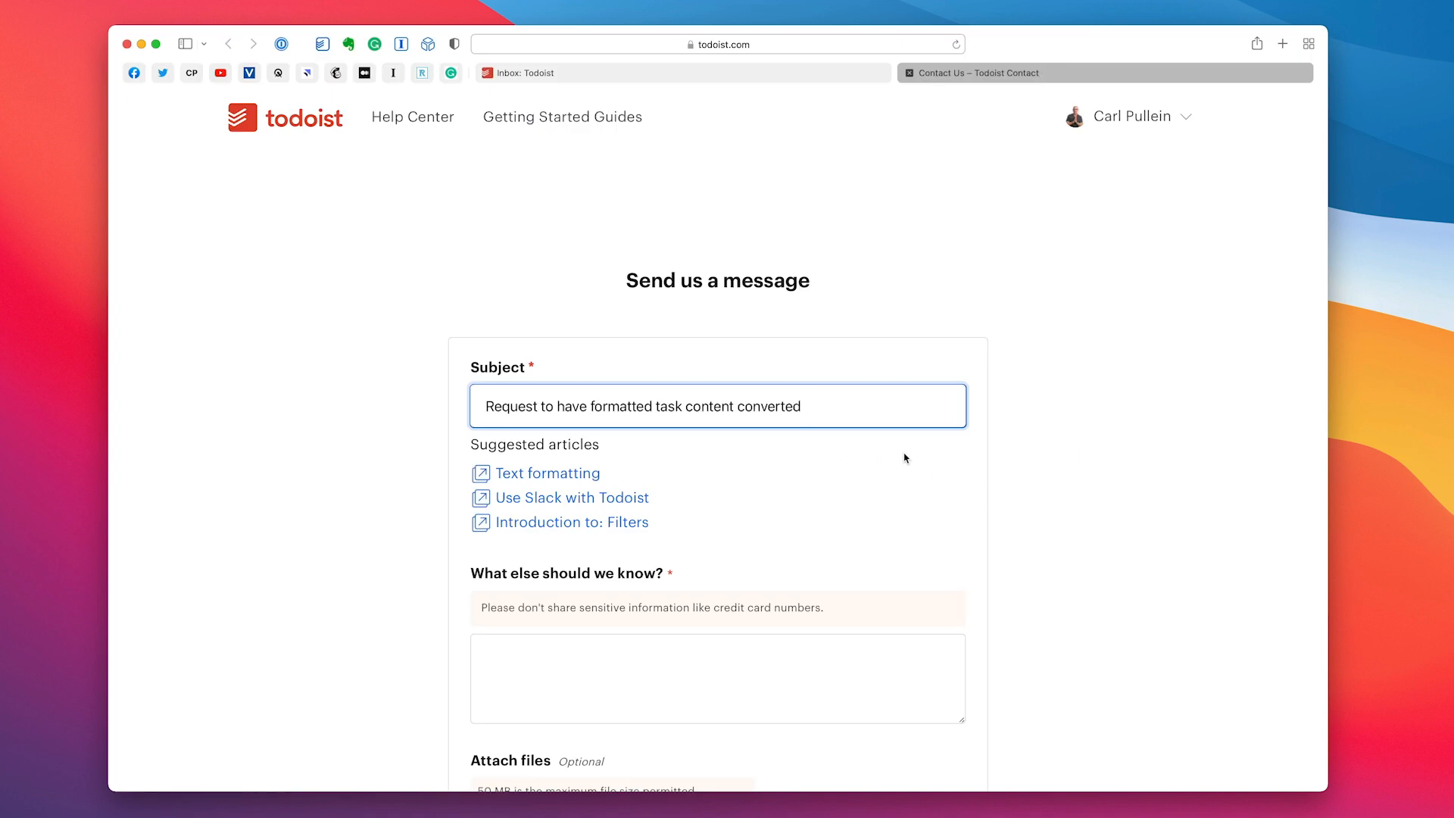
click(716, 677)
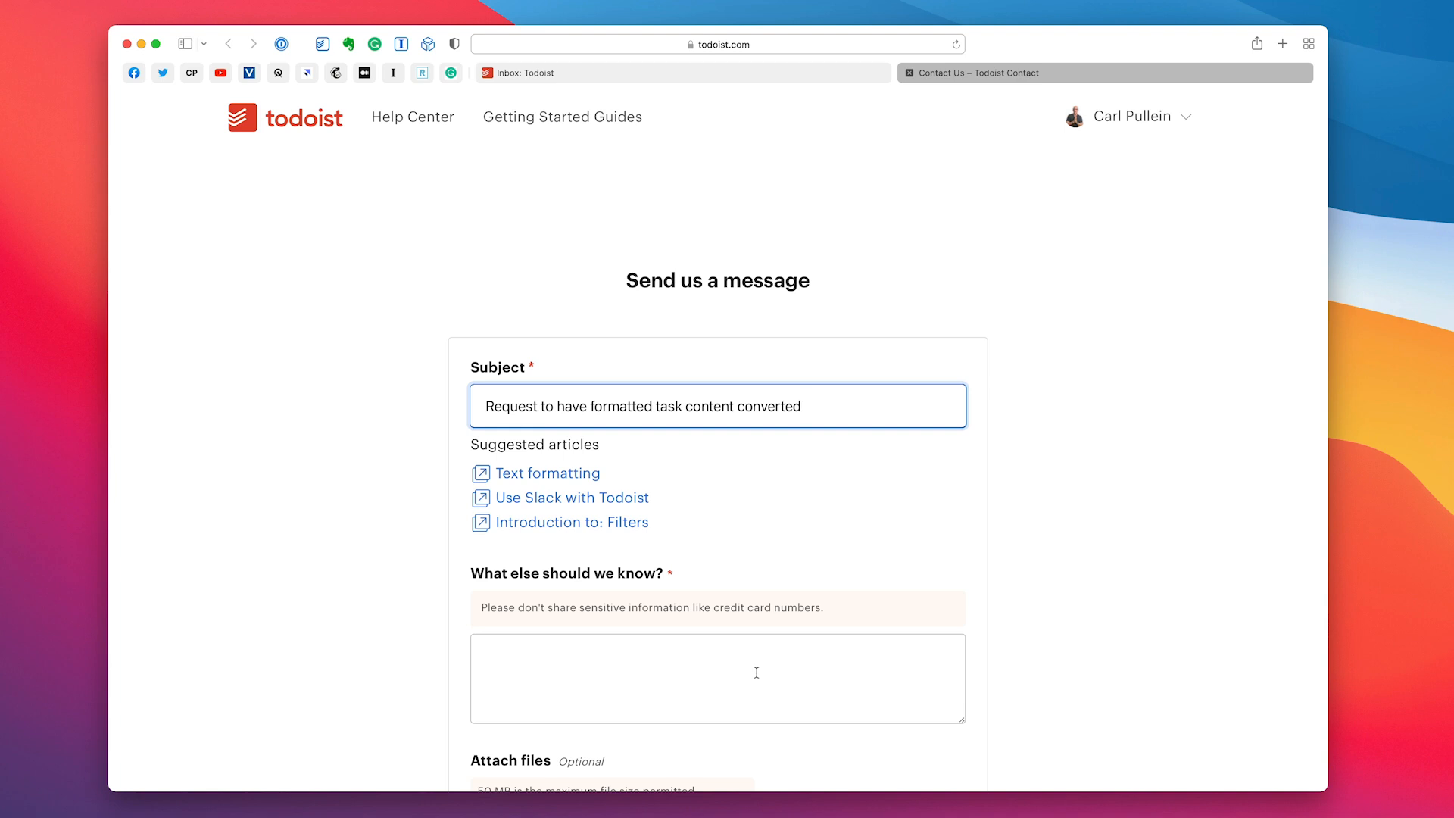
mouse_move(976, 604)
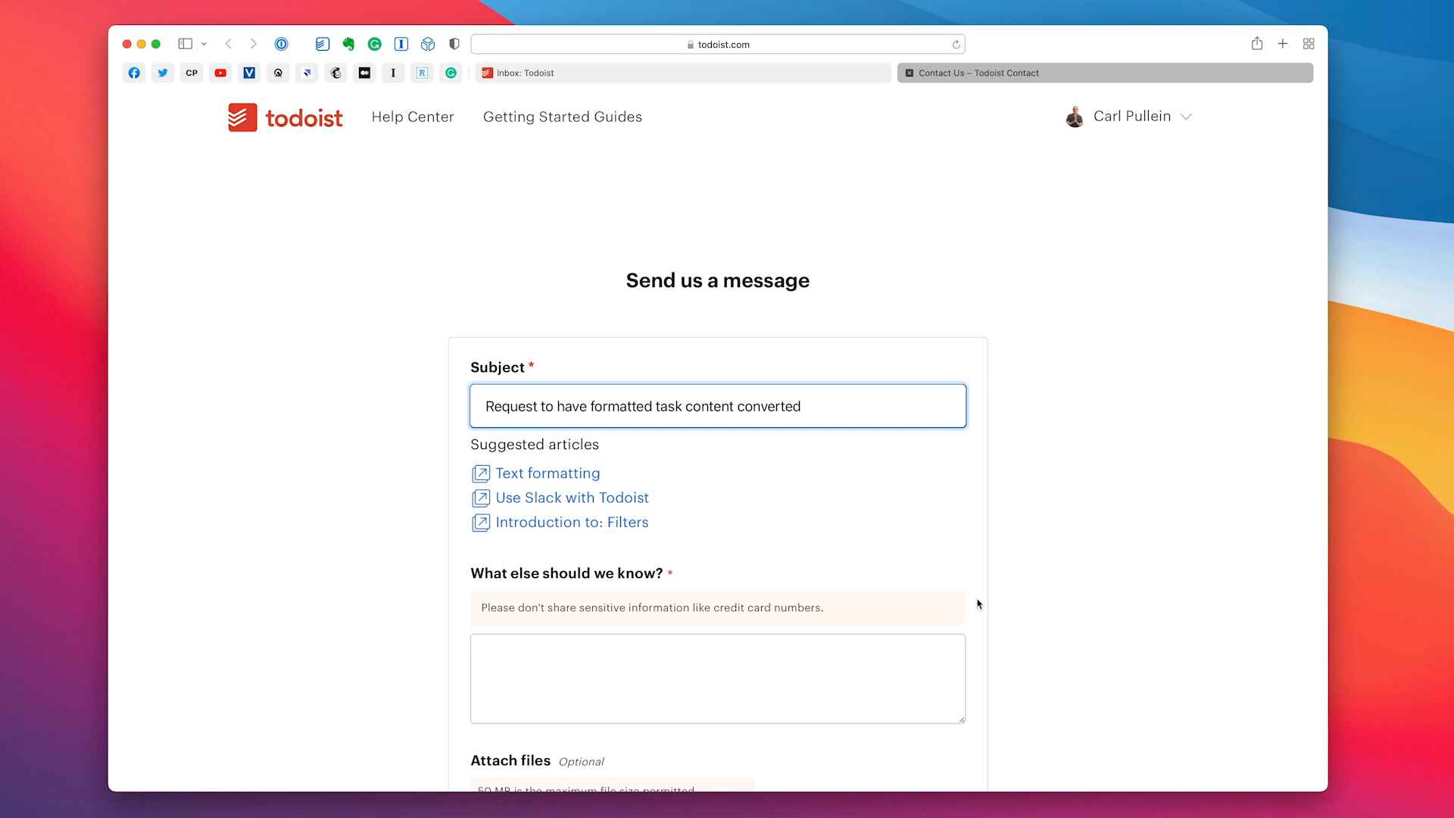
mouse_move(1066, 572)
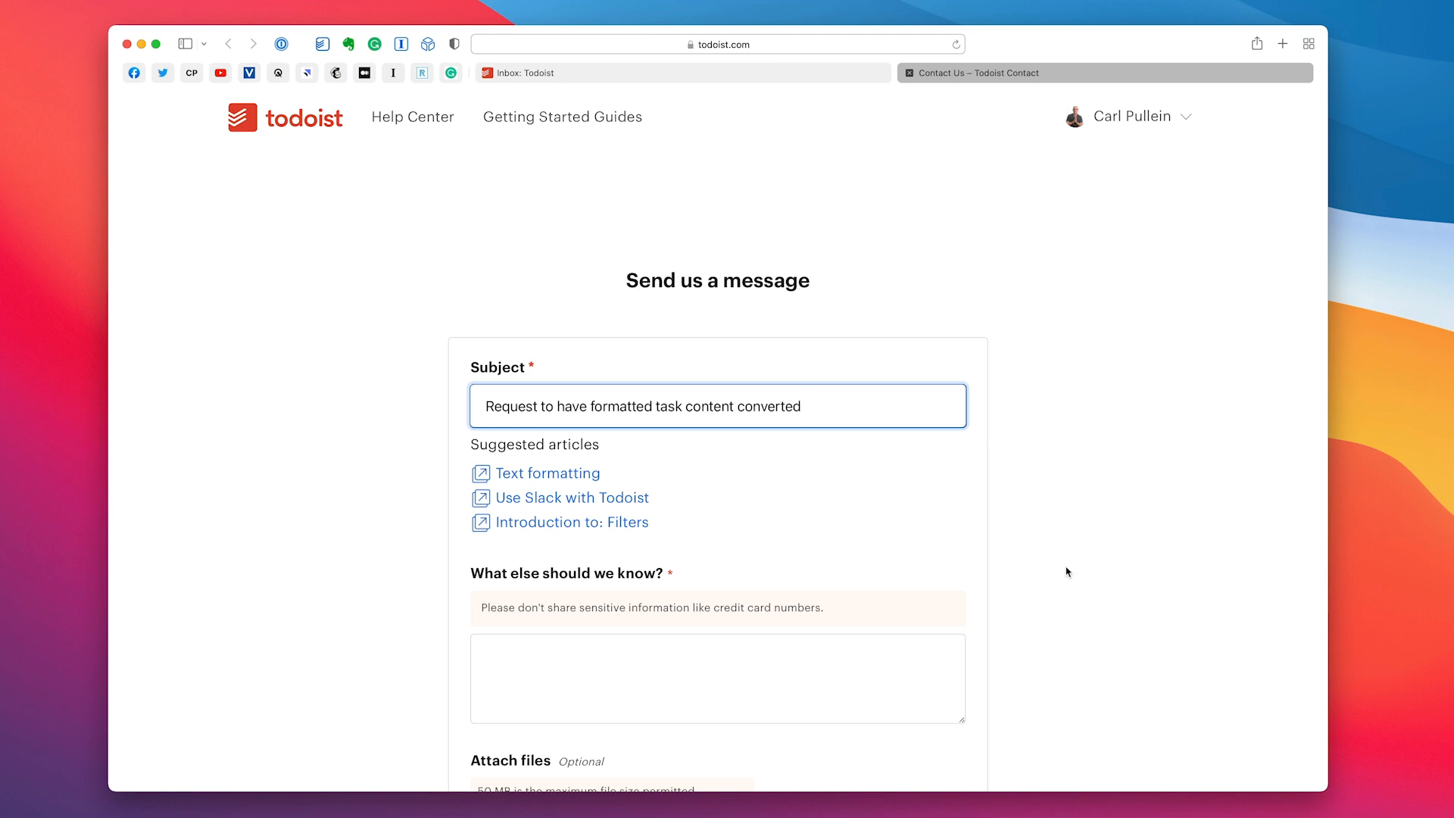